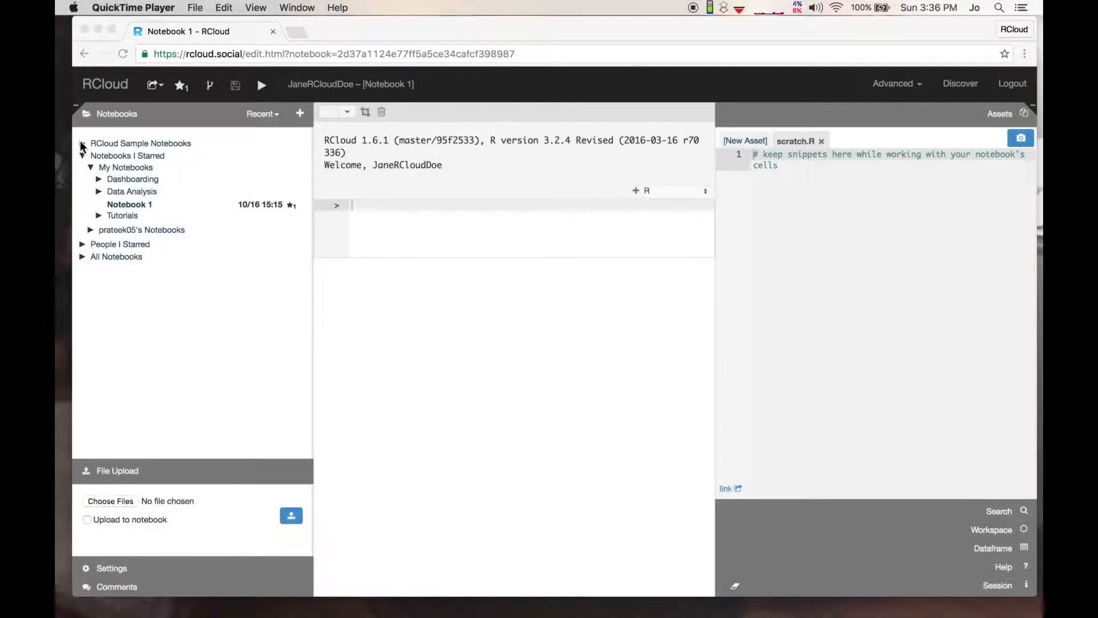
Step: Expand RCloud Sample Notebooks down to the Data group and select Loading Data Examples
{"action": "left_click", "coordinate": [81, 143]}
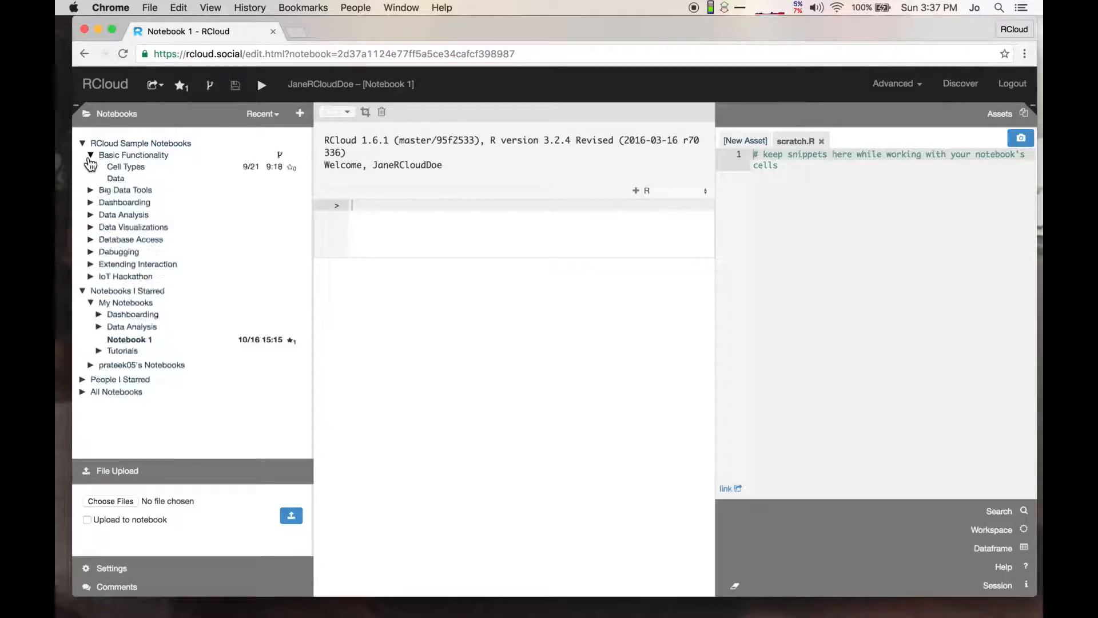
{"action": "left_click", "coordinate": [115, 178]}
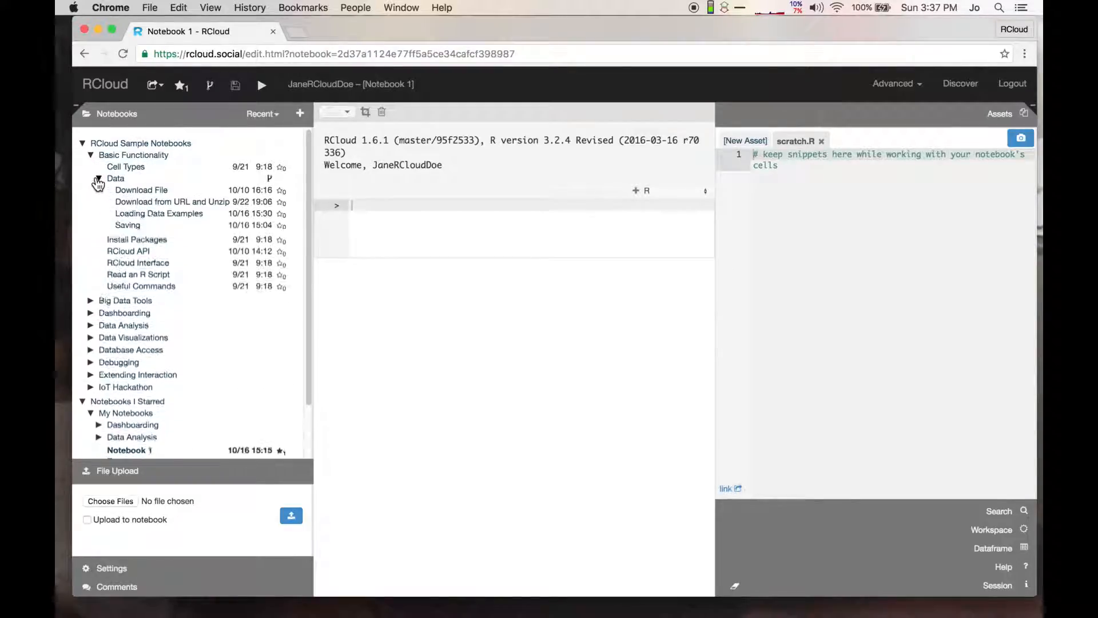
{"action": "left_click", "coordinate": [115, 178]}
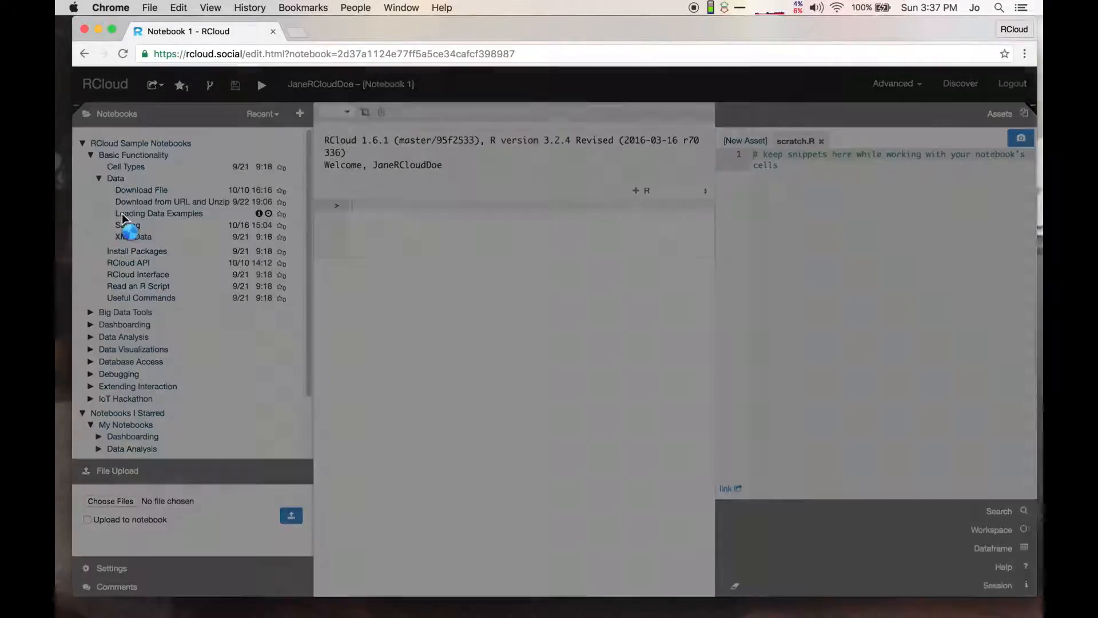
Step: Open Loading Data Examples, run its first cell and the whole notebook, and review the output
{"action": "left_click", "coordinate": [159, 213]}
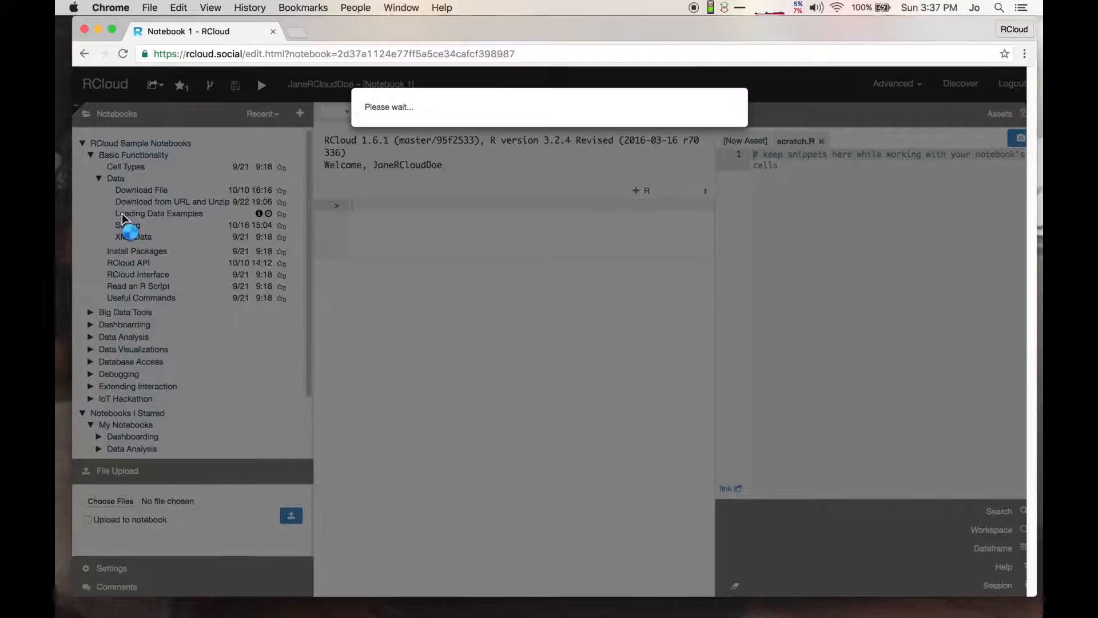
{"action": "left_click", "coordinate": [158, 213]}
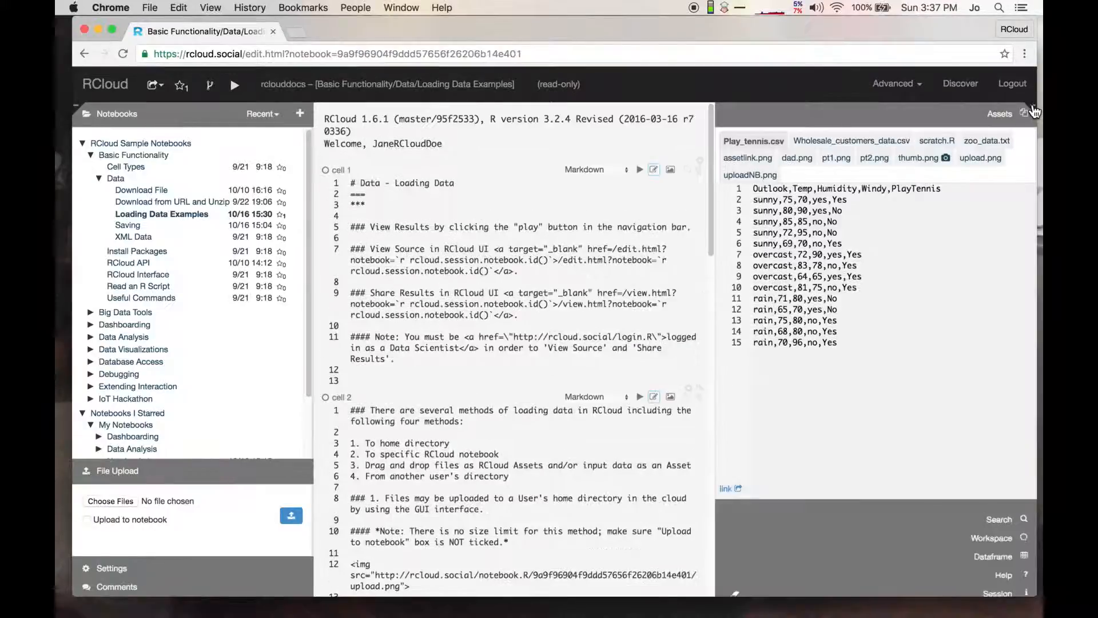
{"action": "mouse_move", "coordinate": [639, 169]}
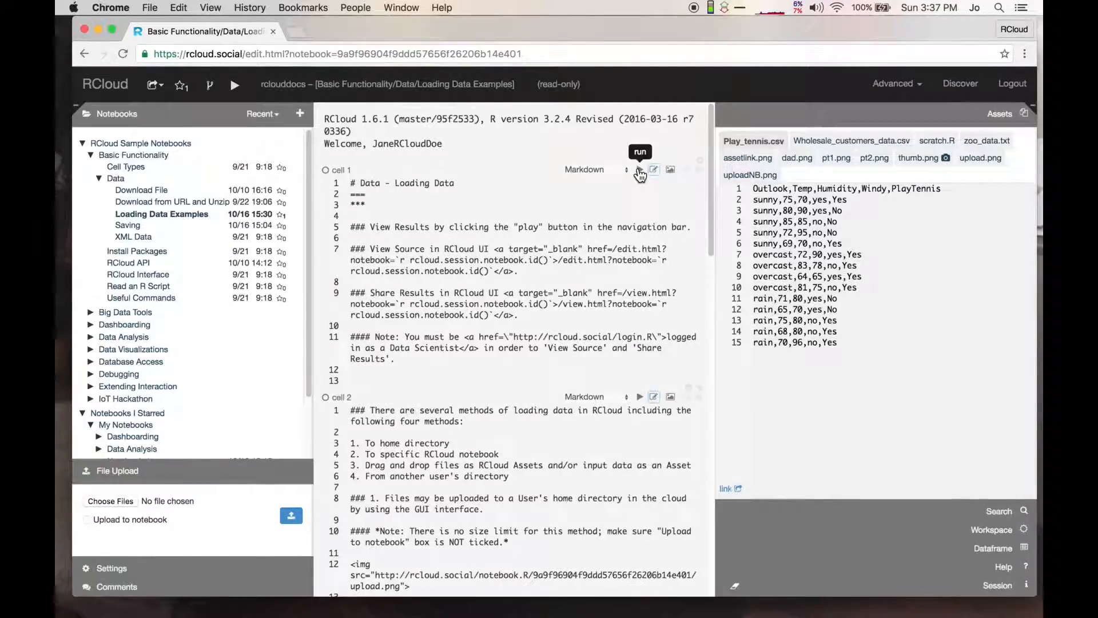
{"action": "left_click", "coordinate": [640, 169]}
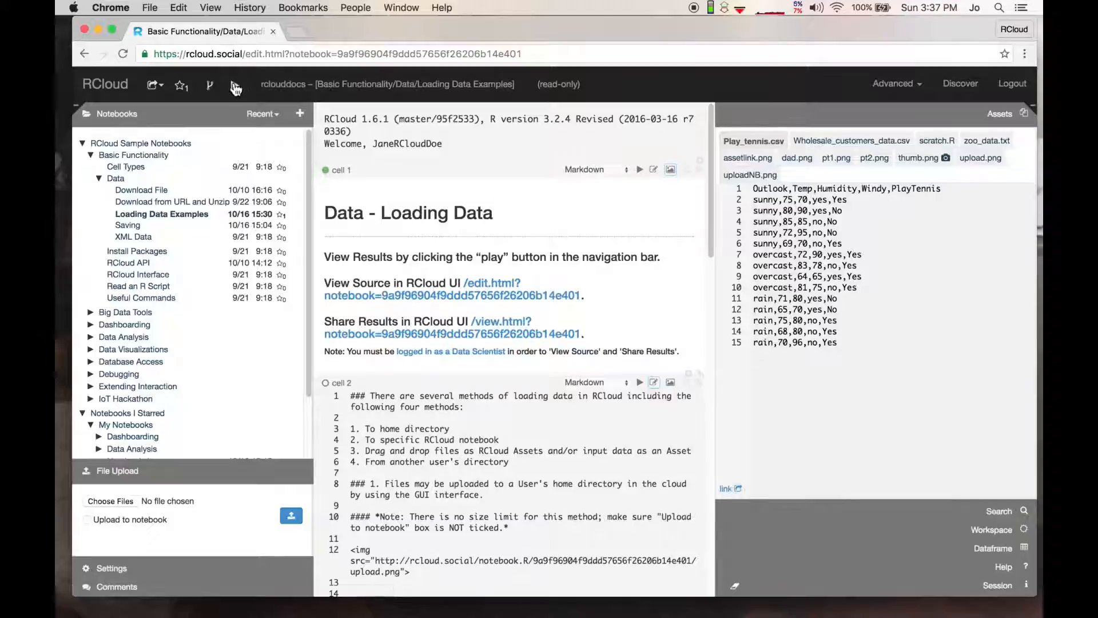
{"action": "left_click", "coordinate": [639, 383]}
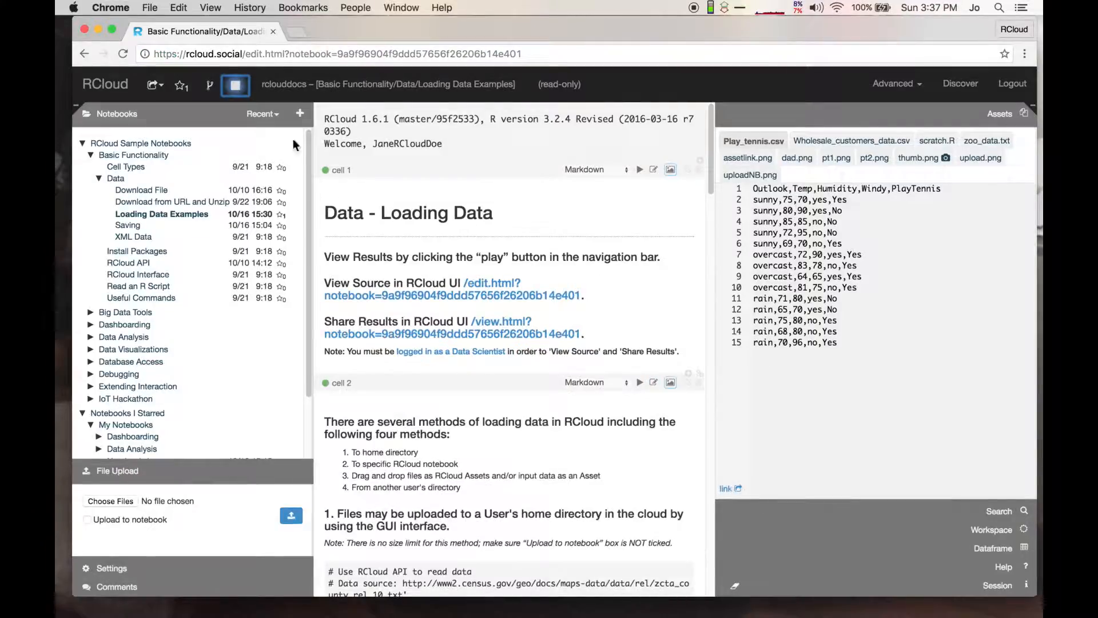
{"action": "scroll", "scroll_direction": "down", "scroll_amount": 3}
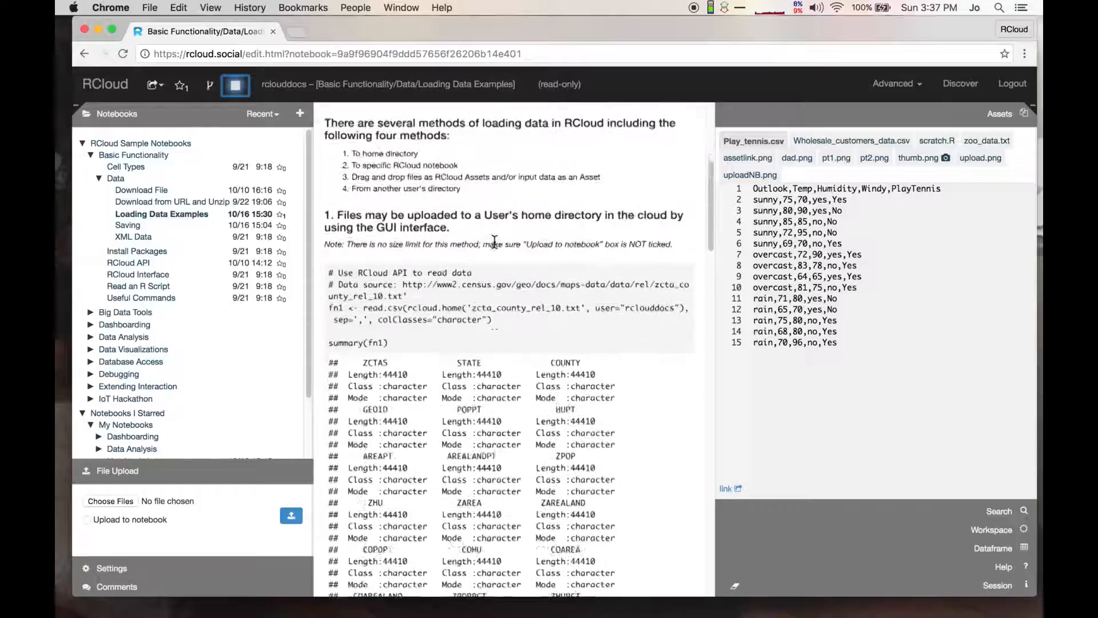
{"action": "scroll", "scroll_direction": "down", "scroll_amount": 3}
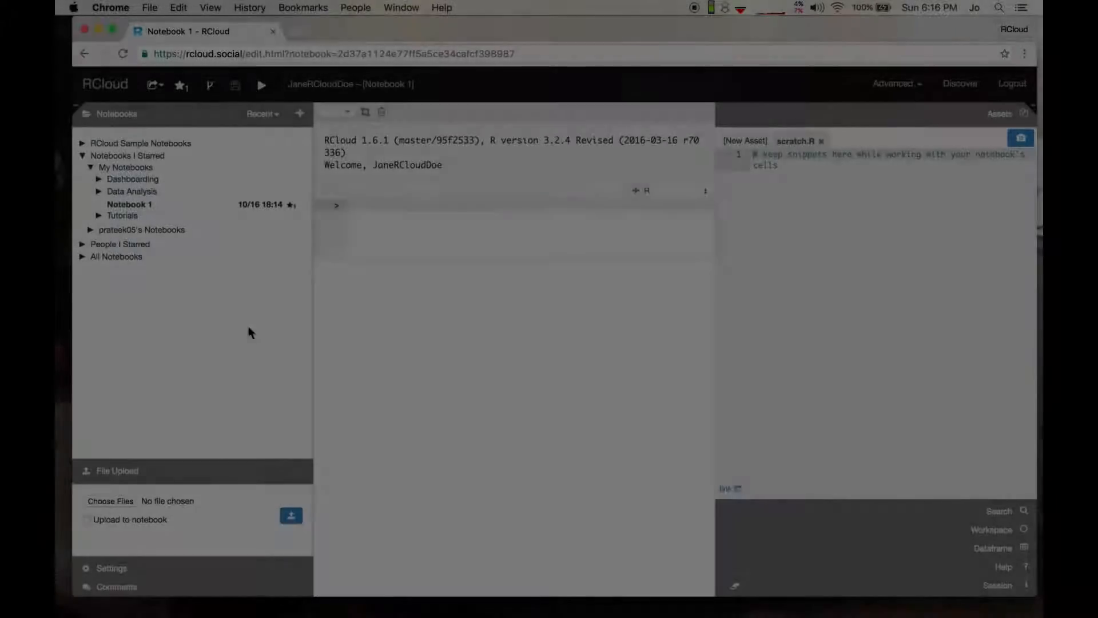
Step: Upload zcta_county_rel_10.txt to the home directory, leaving Upload to notebook unticked
{"action": "left_click", "coordinate": [110, 501]}
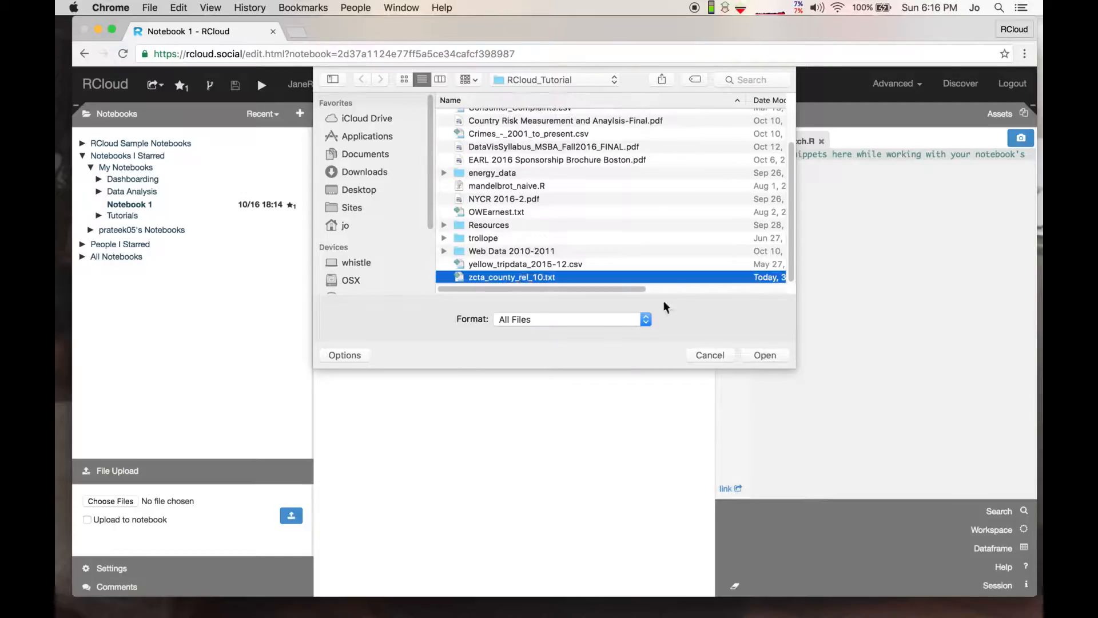
{"action": "left_click", "coordinate": [764, 355]}
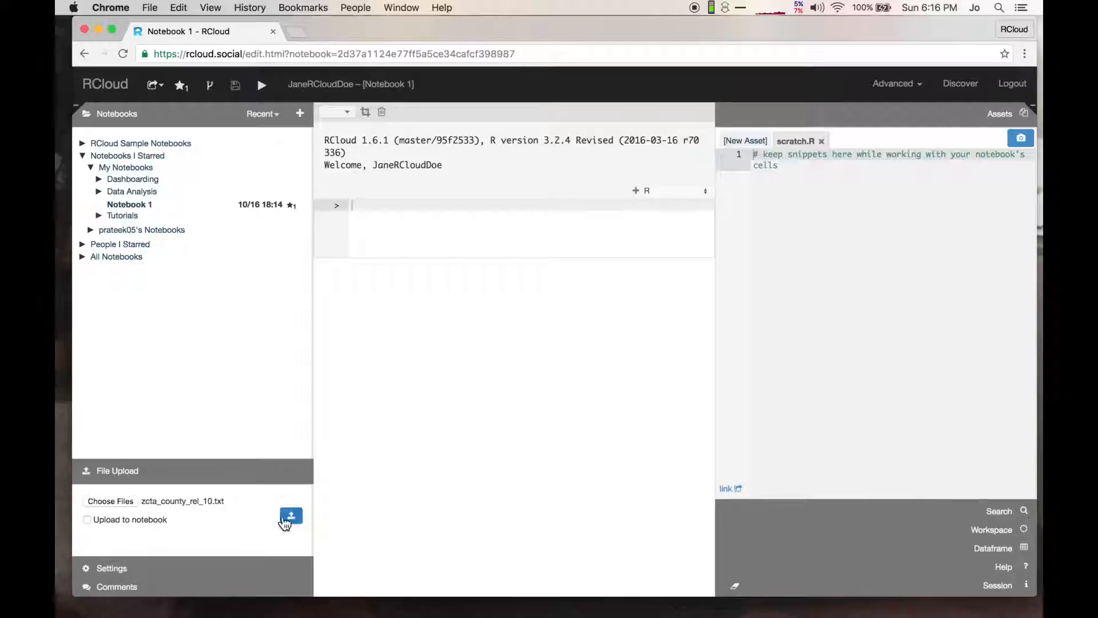
{"action": "left_click", "coordinate": [290, 517]}
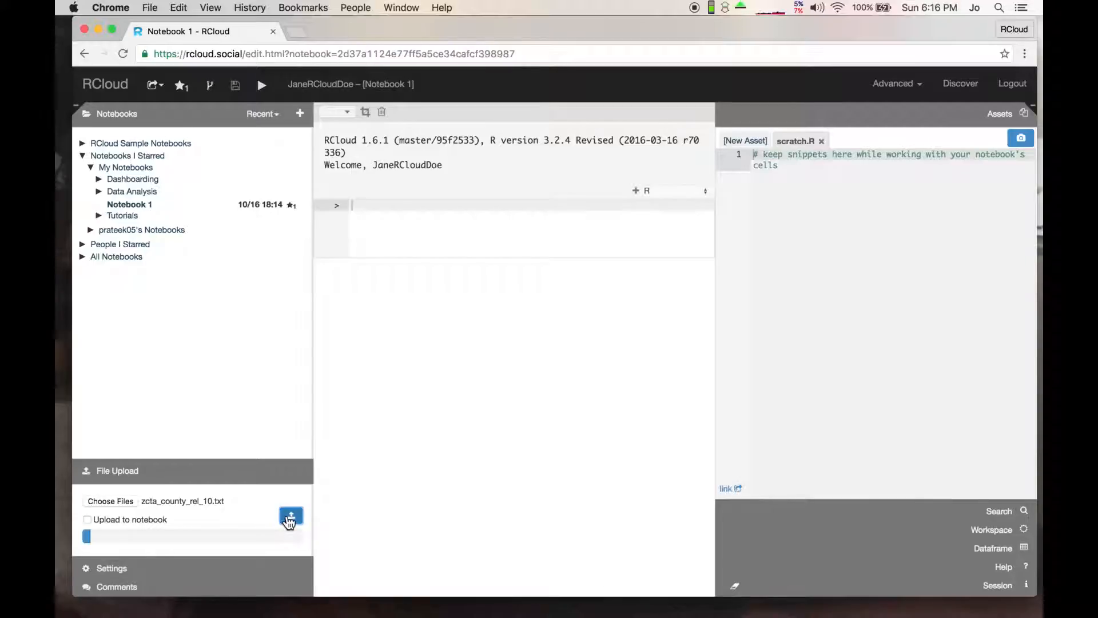
{"action": "left_click", "coordinate": [290, 518]}
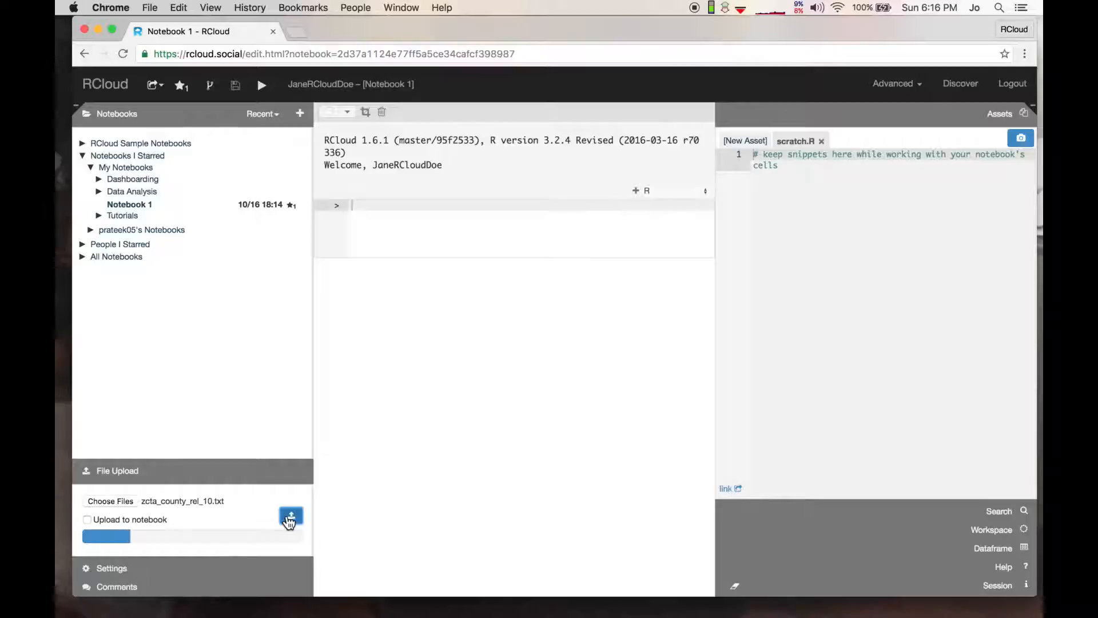
{"action": "left_click", "coordinate": [290, 517]}
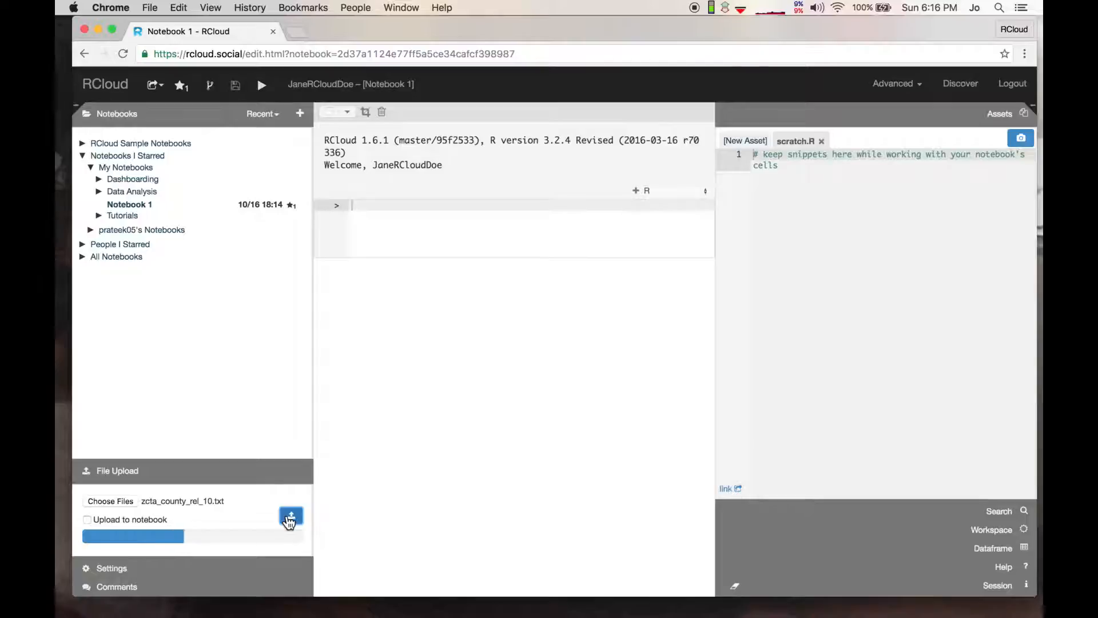
{"action": "left_click", "coordinate": [290, 517]}
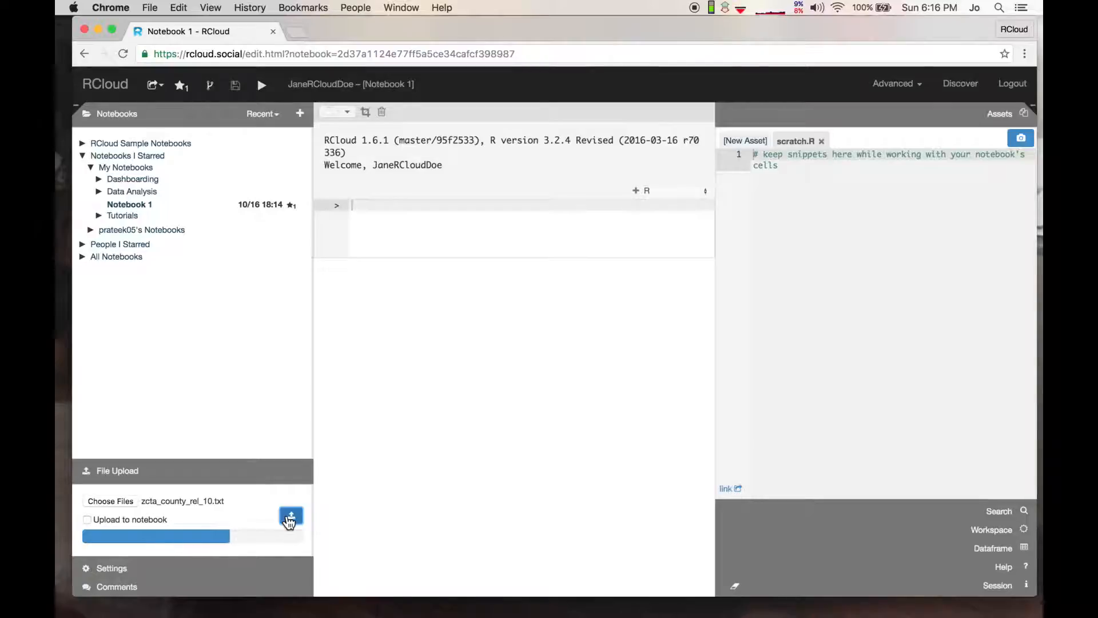
{"action": "left_click", "coordinate": [290, 517]}
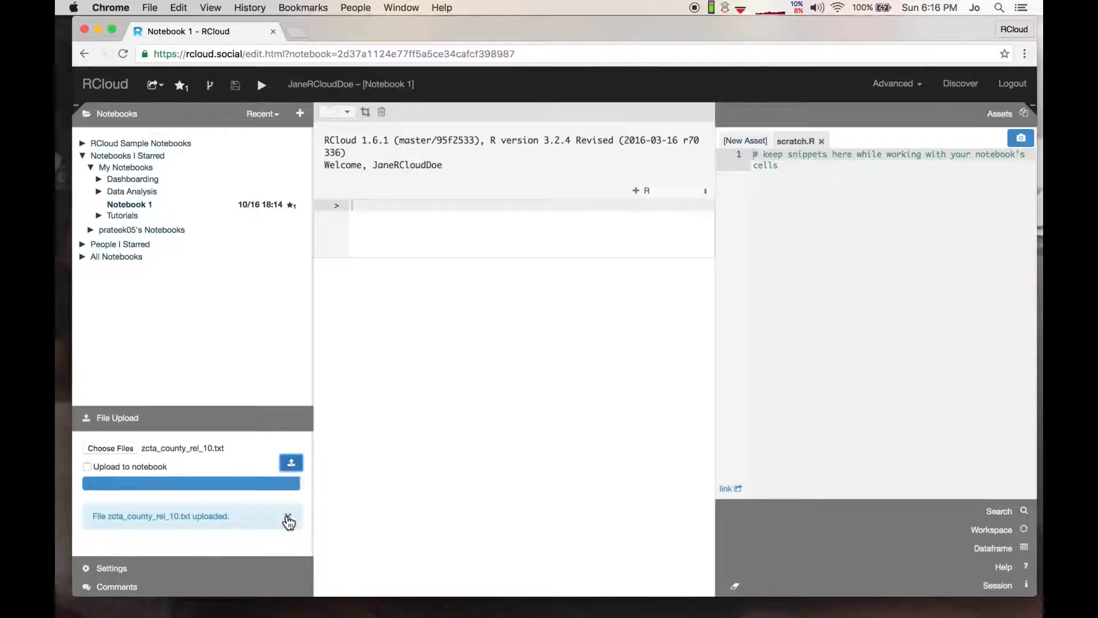
Step: Enter list.files(rcloud.home()) in the empty R cell
{"action": "left_click", "coordinate": [287, 520]}
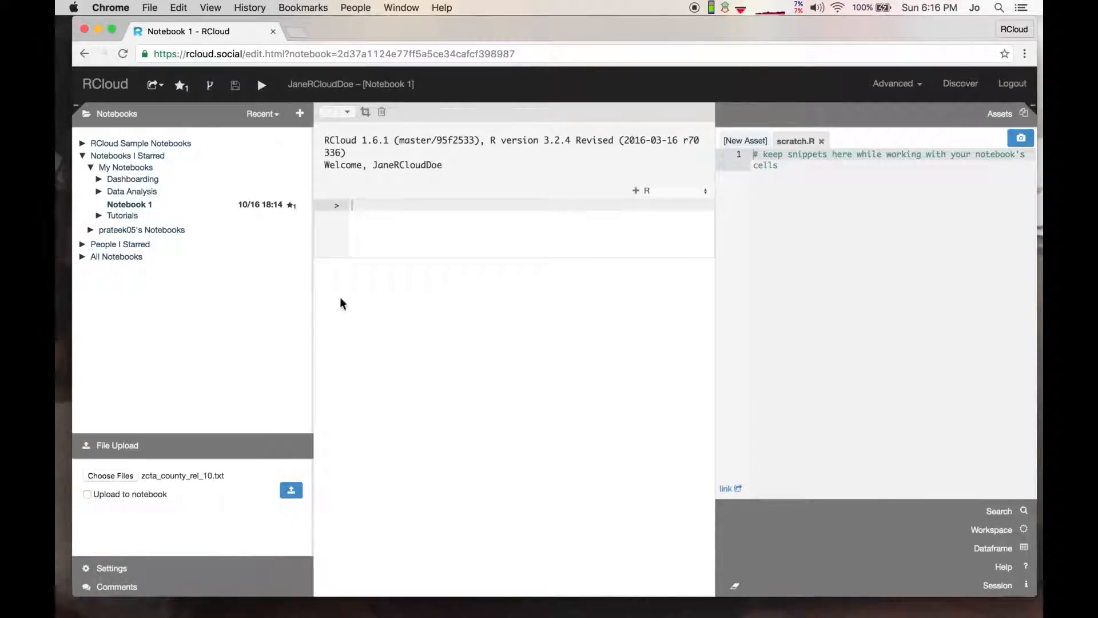
{"action": "type", "text": "lis"}
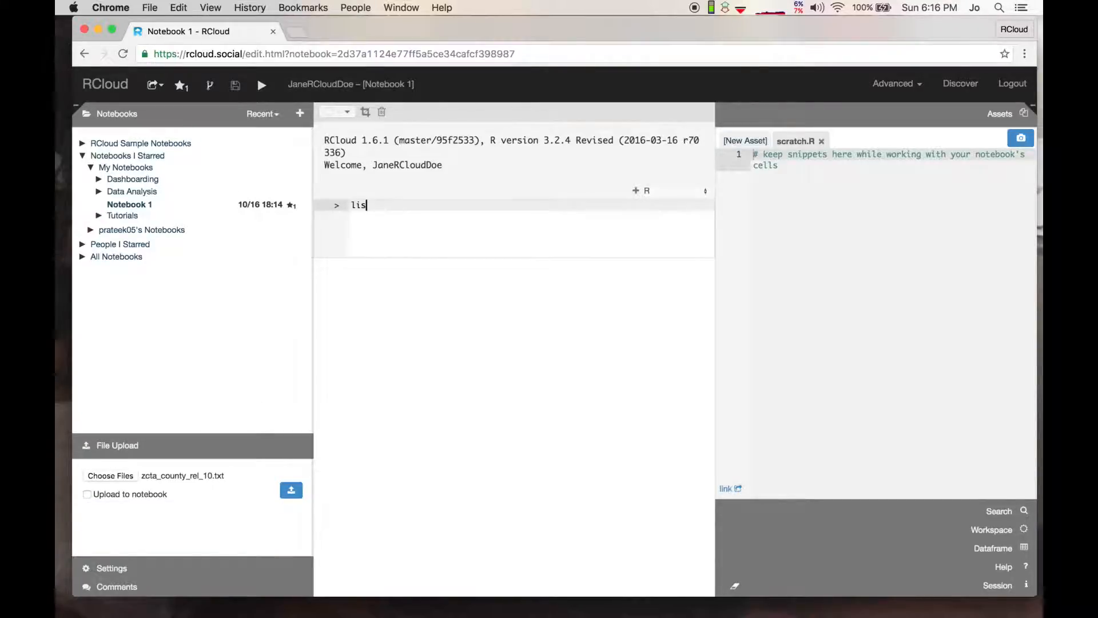
{"action": "type", "text": "t.files"}
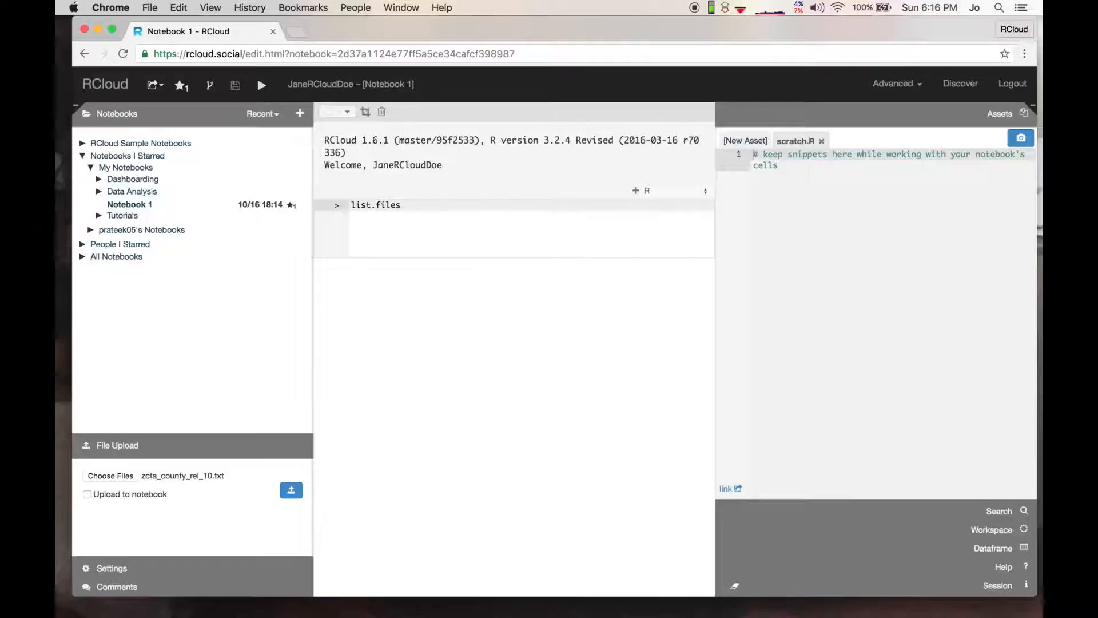
{"action": "type", "text": "(rcloud"}
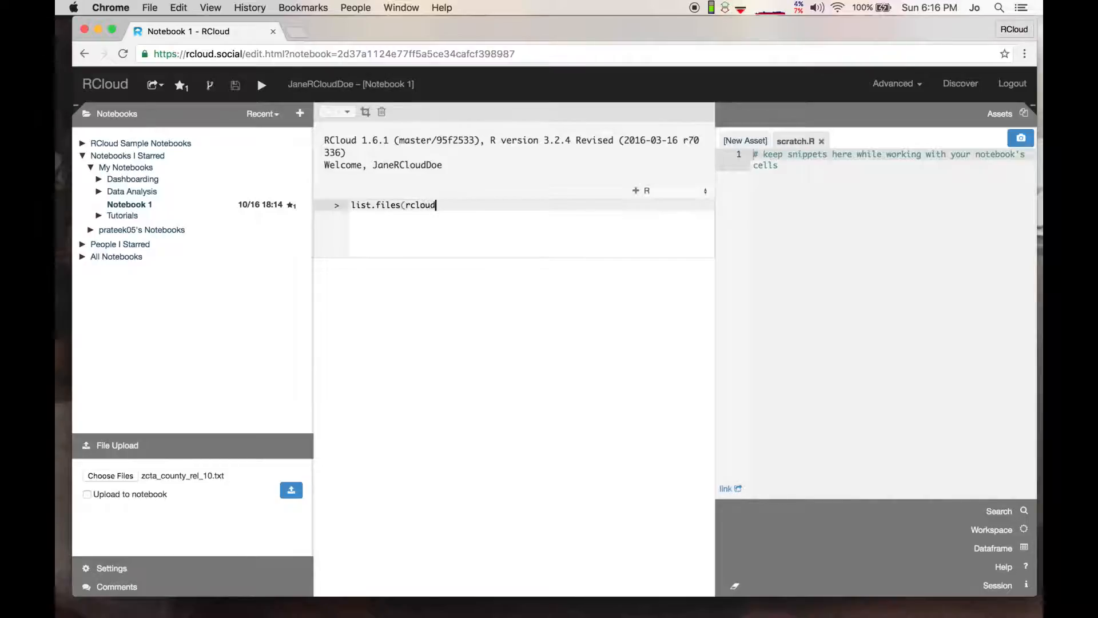
{"action": "type", "text": ".home()"}
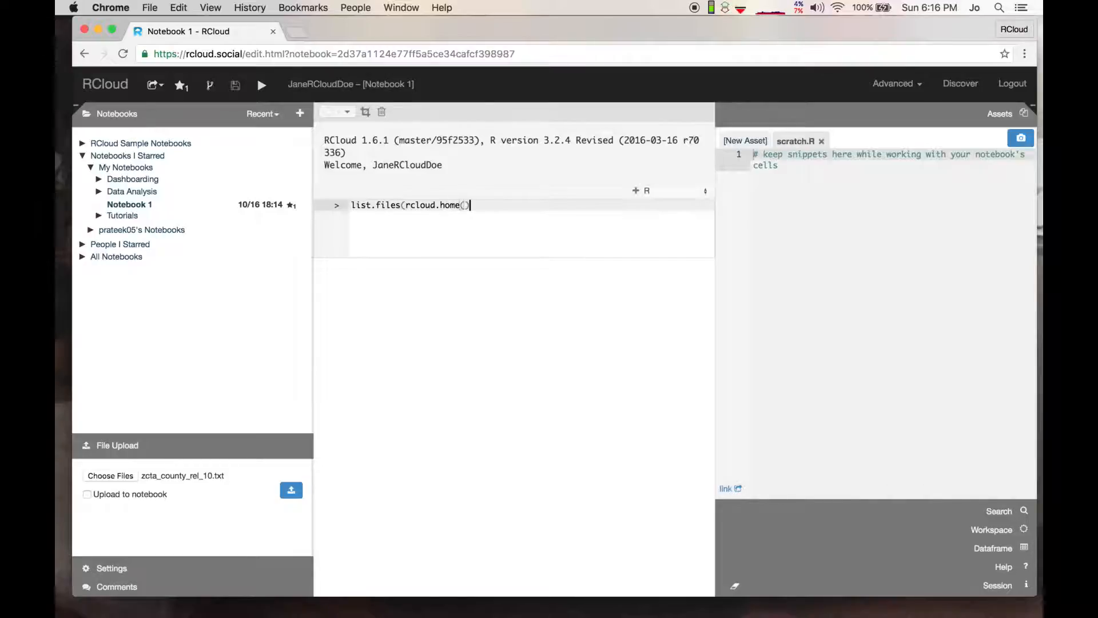
Step: Run the cell and select zcta_county_rel_10.txt in the listed files
{"action": "left_click", "coordinate": [262, 84]}
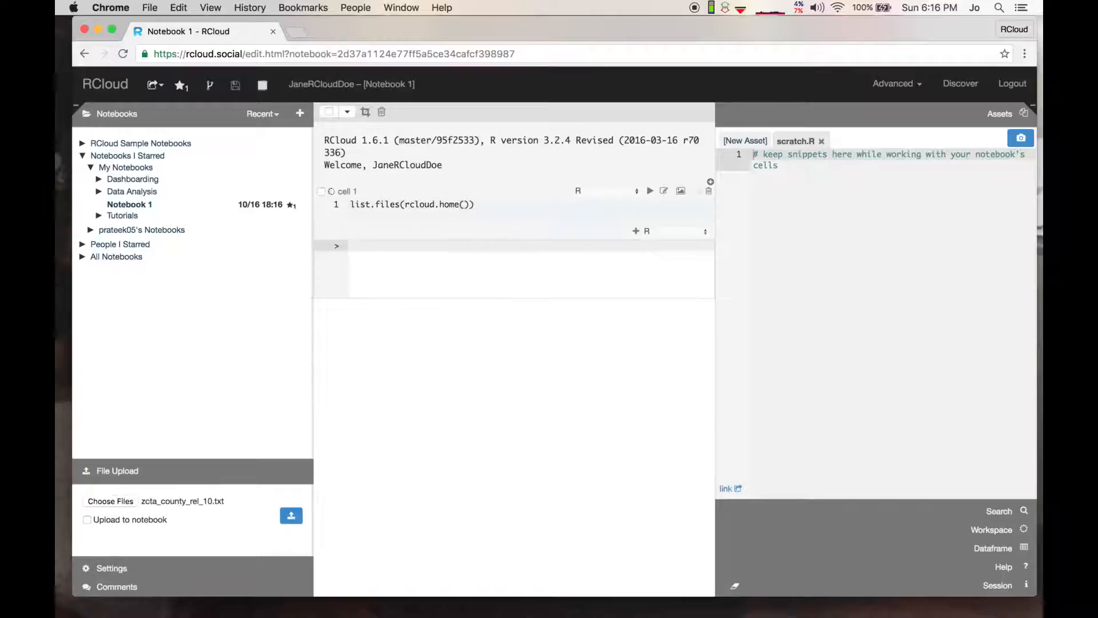
{"action": "left_click", "coordinate": [650, 190]}
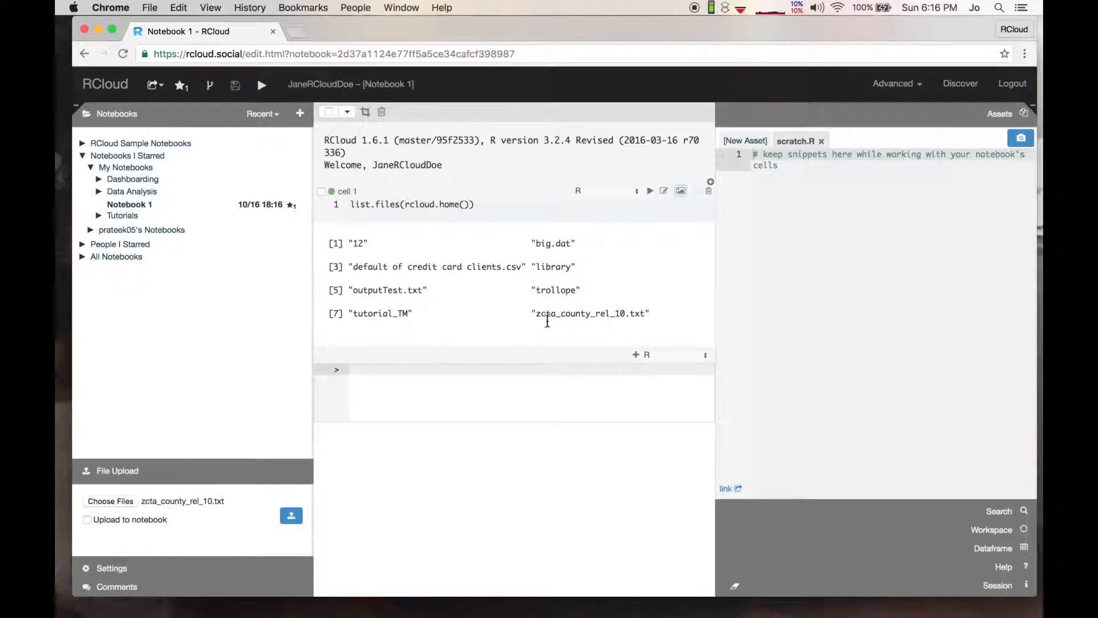
{"action": "double_click", "coordinate": [589, 313]}
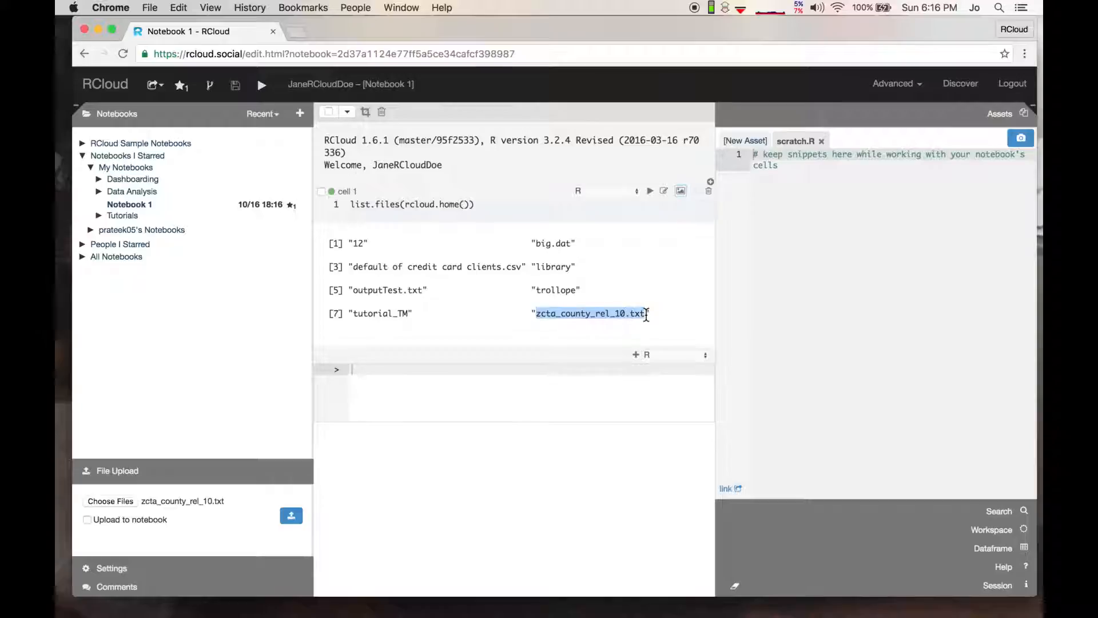
Step: Start a new line of code with summary(fn1
{"action": "left_click", "coordinate": [371, 369]}
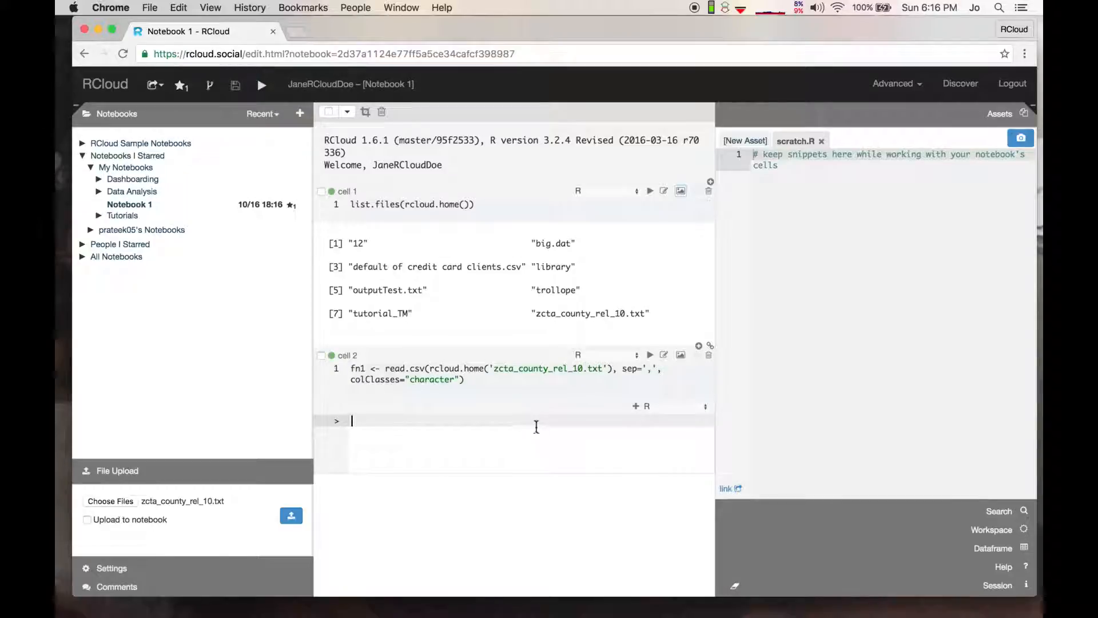
{"action": "type", "text": "su"}
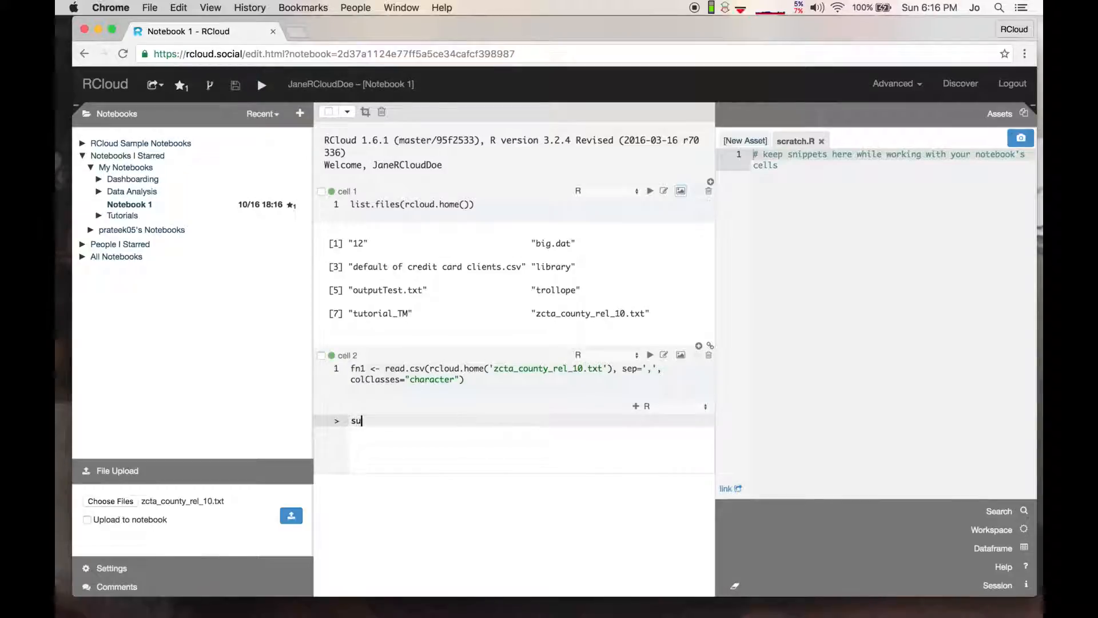
{"action": "type", "text": "mmary"}
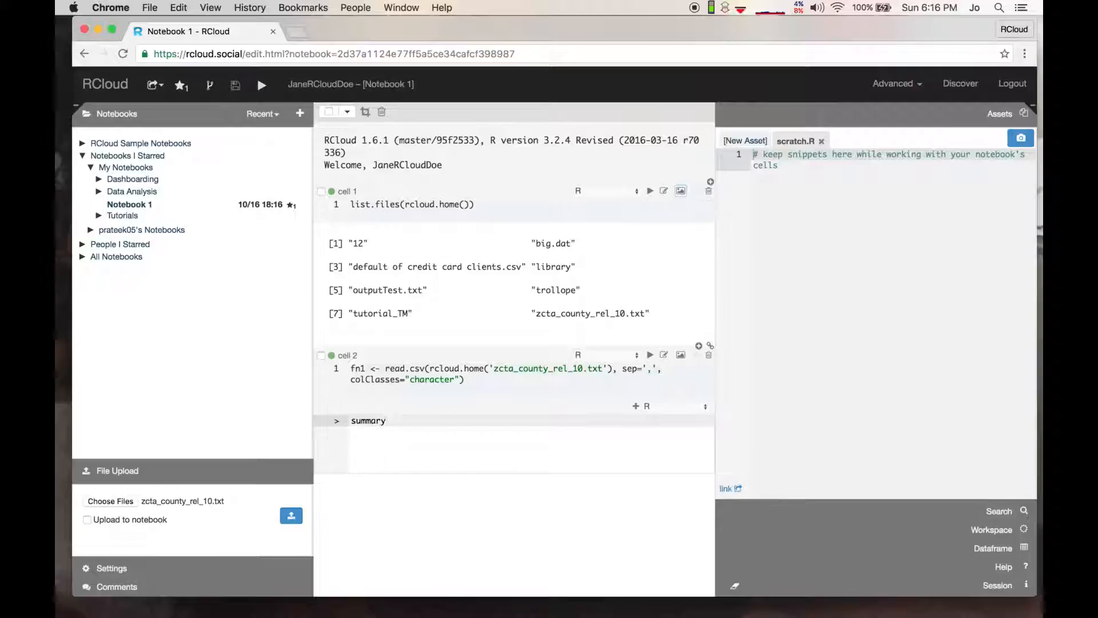
{"action": "type", "text": "(fn1"}
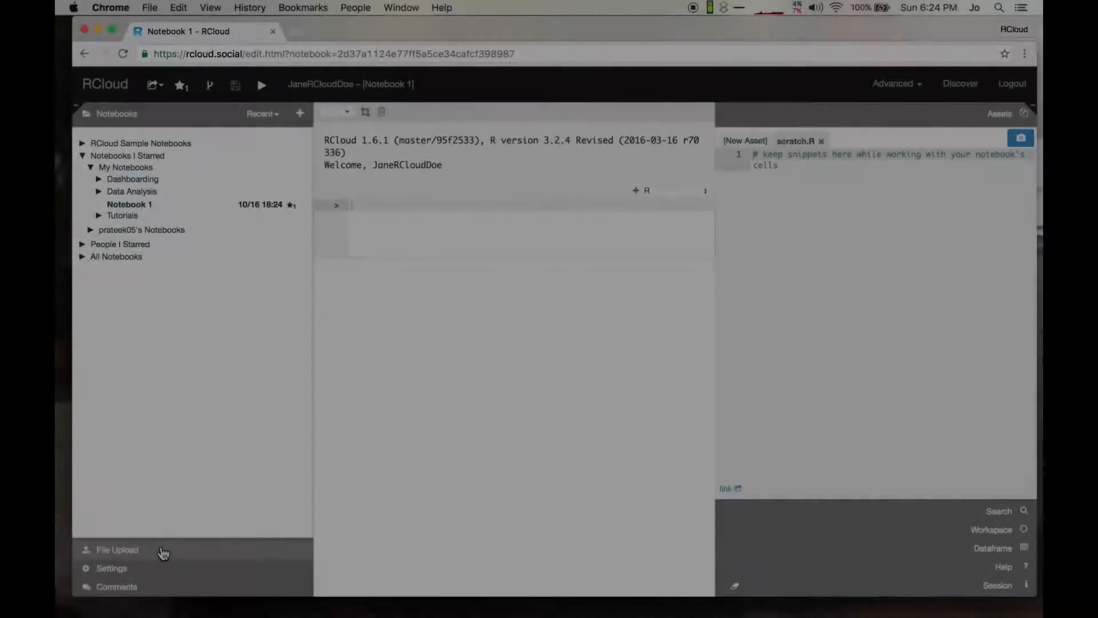
Step: Upload zoo_data.txt with Upload to notebook ticked, then view its asset contents
{"action": "left_click", "coordinate": [116, 549]}
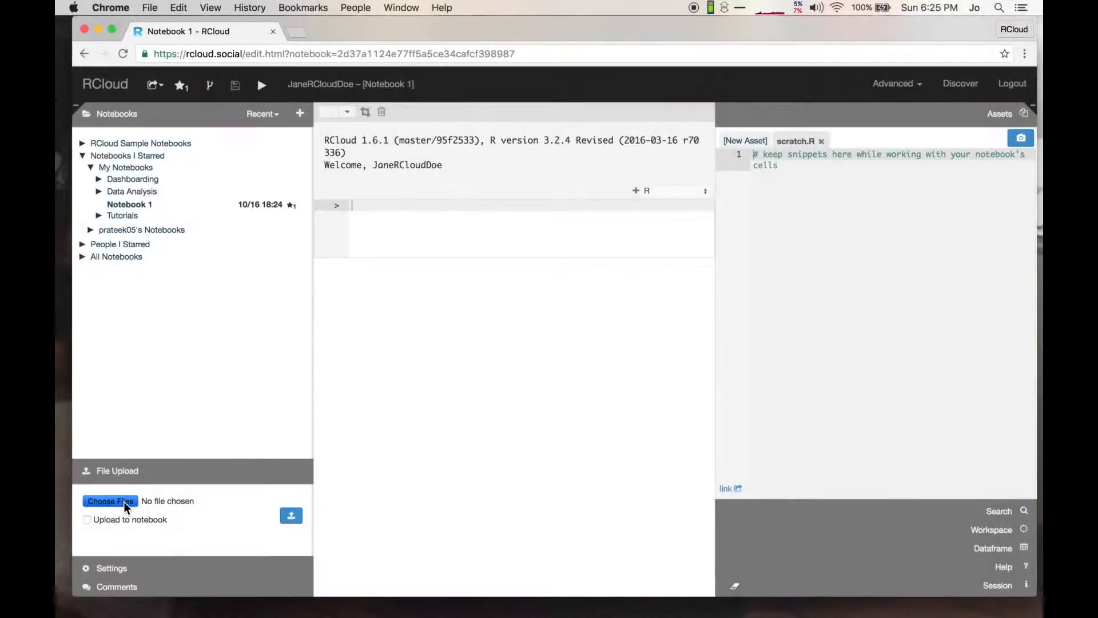
{"action": "left_click", "coordinate": [110, 501]}
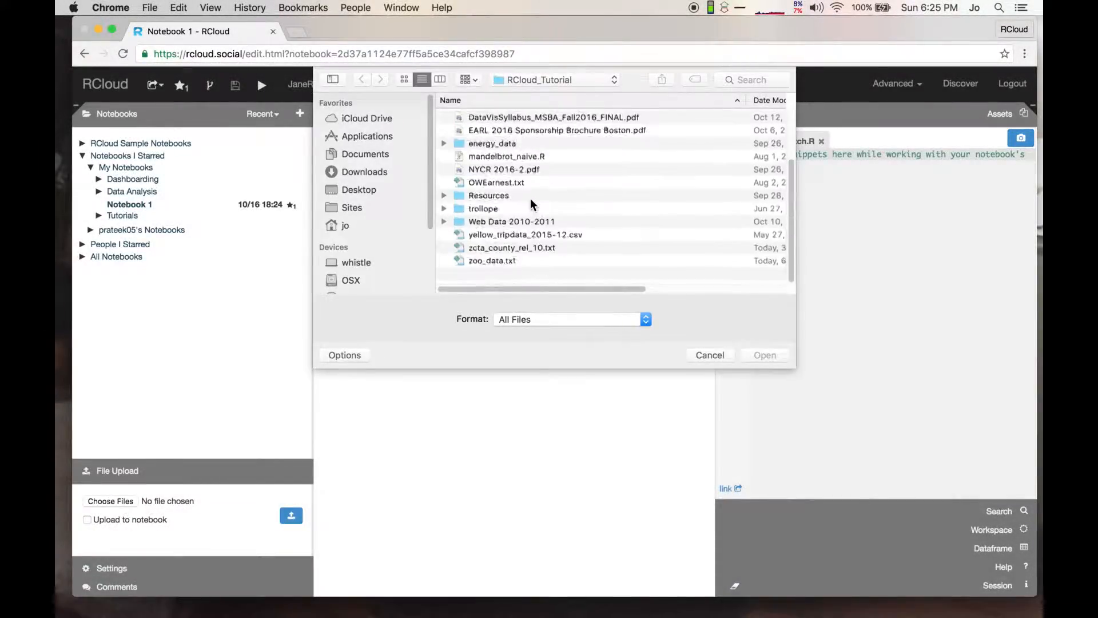
{"action": "scroll", "scroll_direction": "up", "scroll_amount": 3}
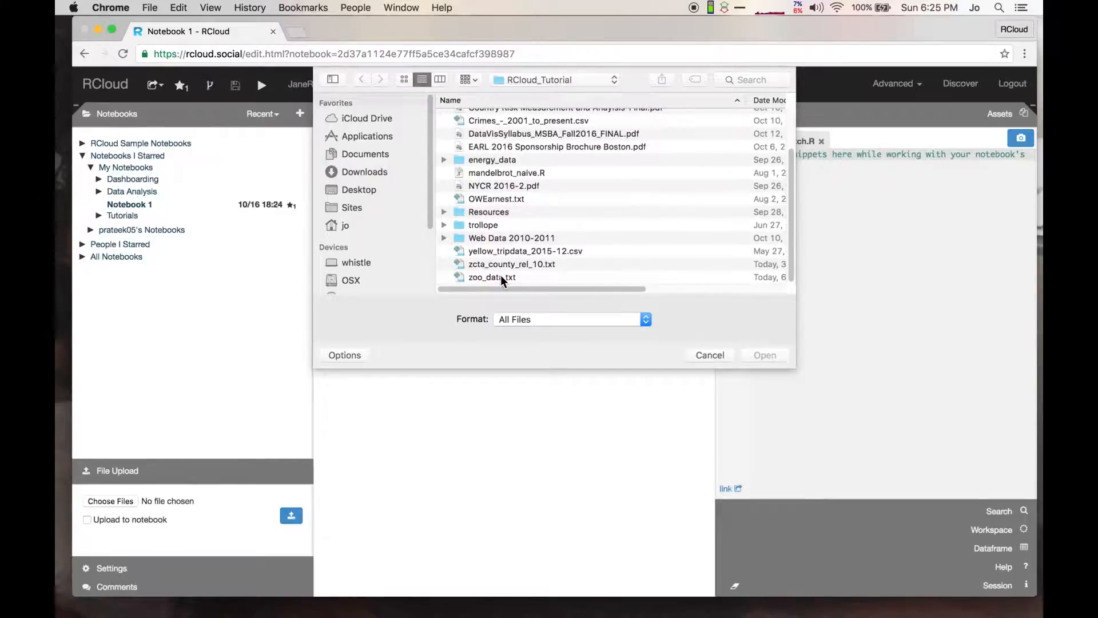
{"action": "left_click", "coordinate": [491, 277]}
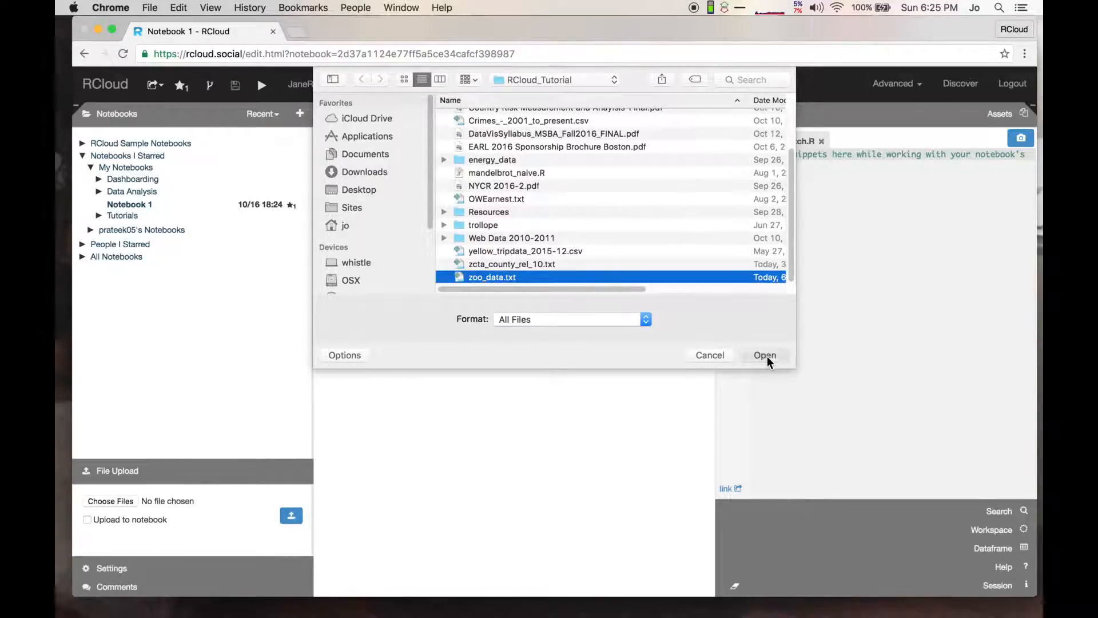
{"action": "left_click", "coordinate": [764, 355]}
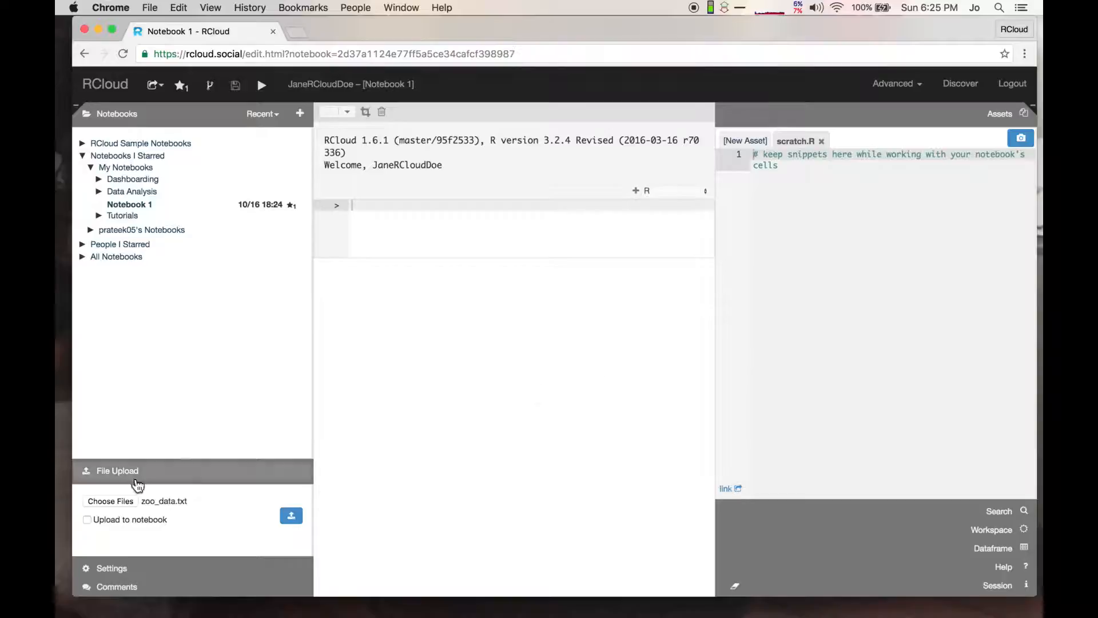
{"action": "left_click", "coordinate": [87, 519]}
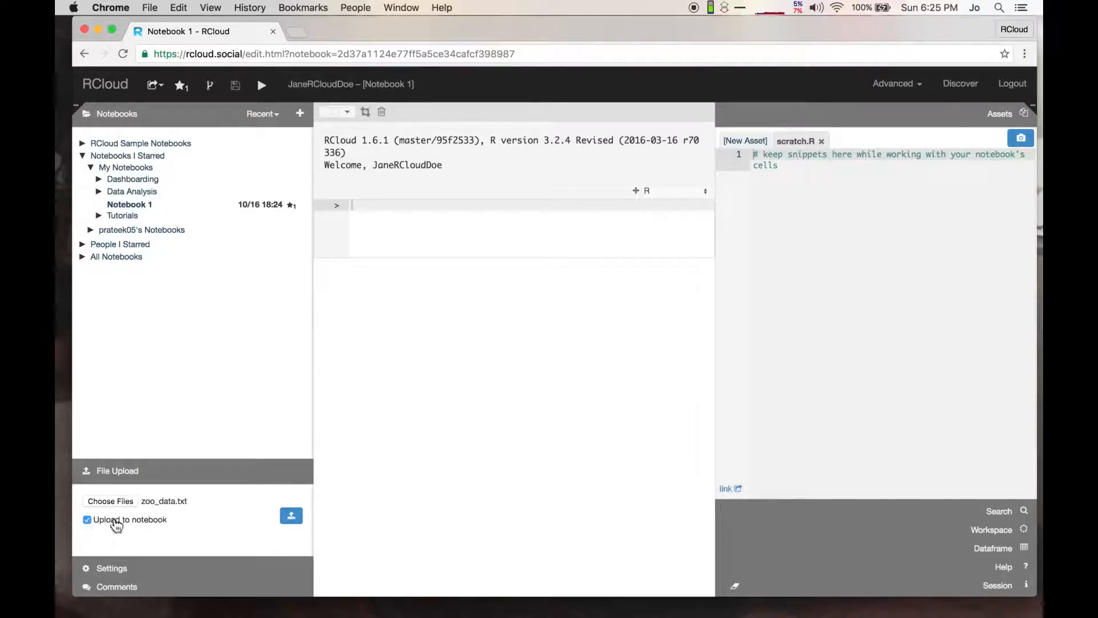
{"action": "left_click", "coordinate": [291, 515]}
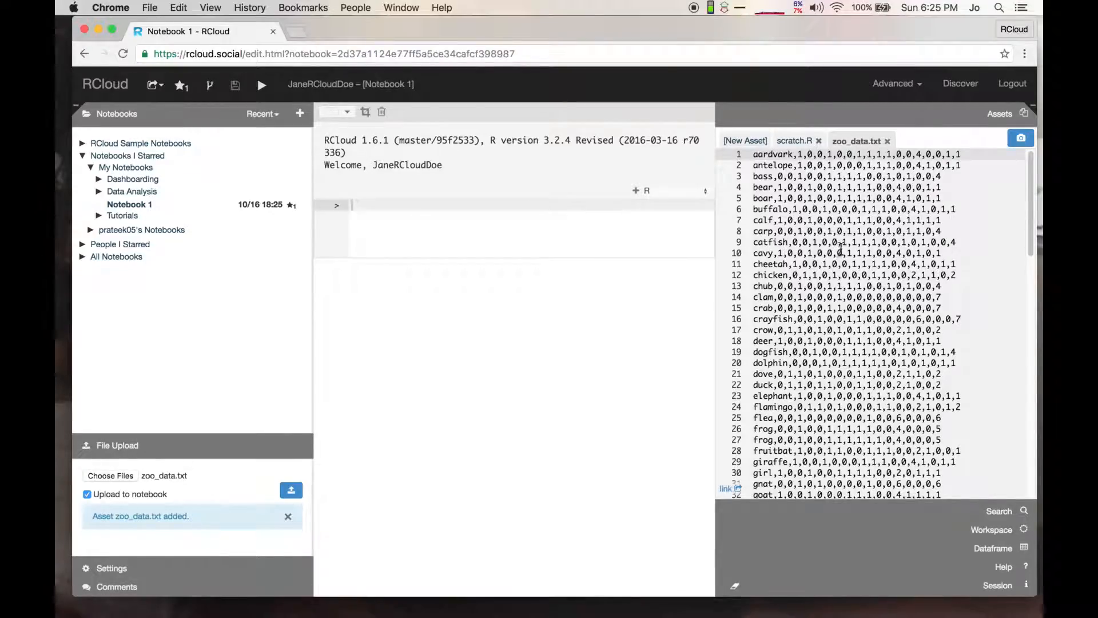
{"action": "left_click", "coordinate": [795, 140]}
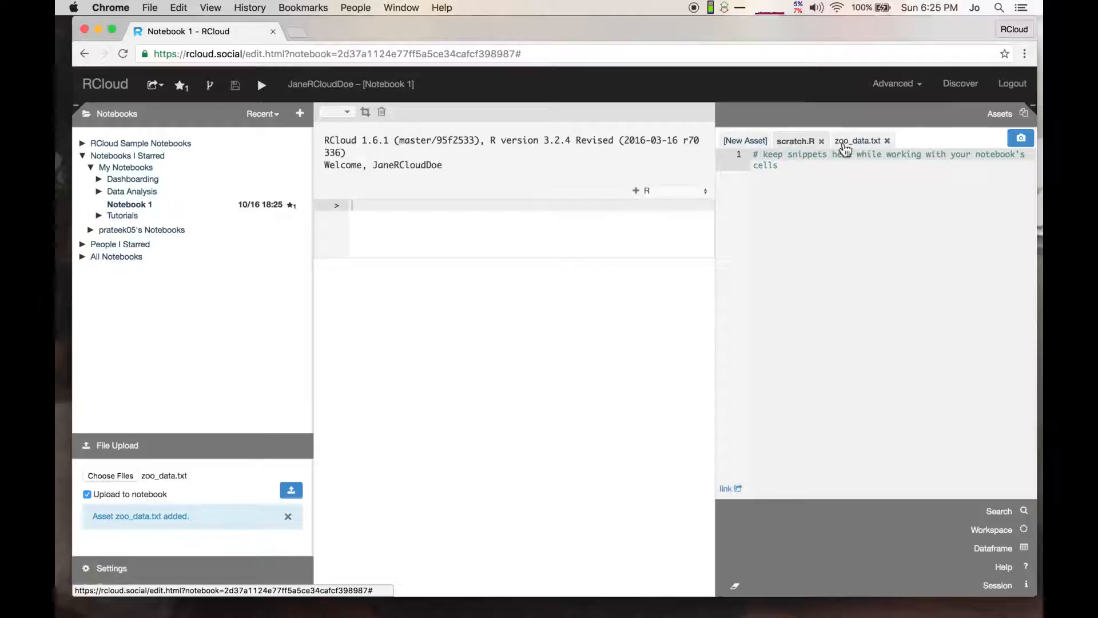
{"action": "left_click", "coordinate": [857, 140]}
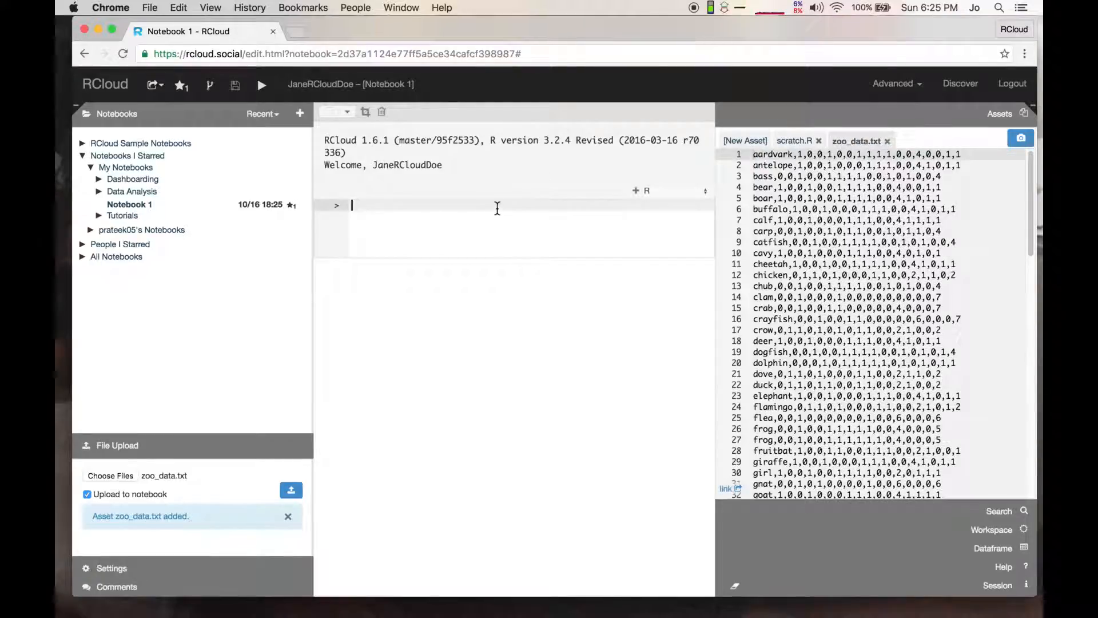
Step: Enter fn2 = rcloud.get.asset('zoo_data.txt', as.file=TRUE) and head(t2), then run it
{"action": "type", "text": "fn2 = rcloud.get.asset('zoo_data.txt', as.file=TRUE);"}
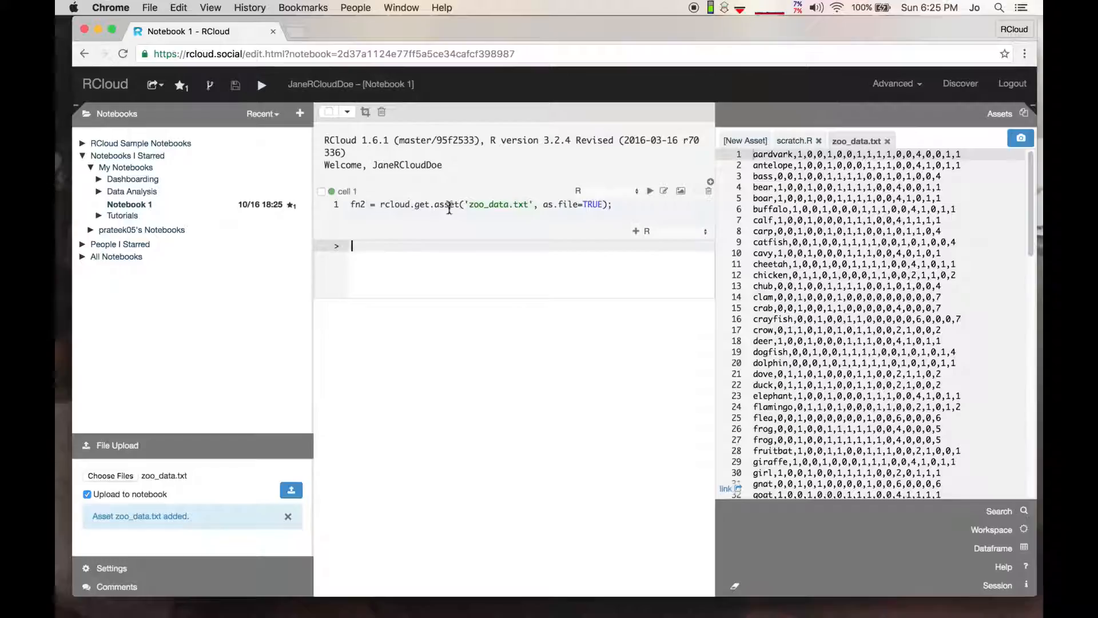
{"action": "left_click", "coordinate": [642, 231]}
{"action": "type", "text": "t2 = read.table(fn2,sep=\","}
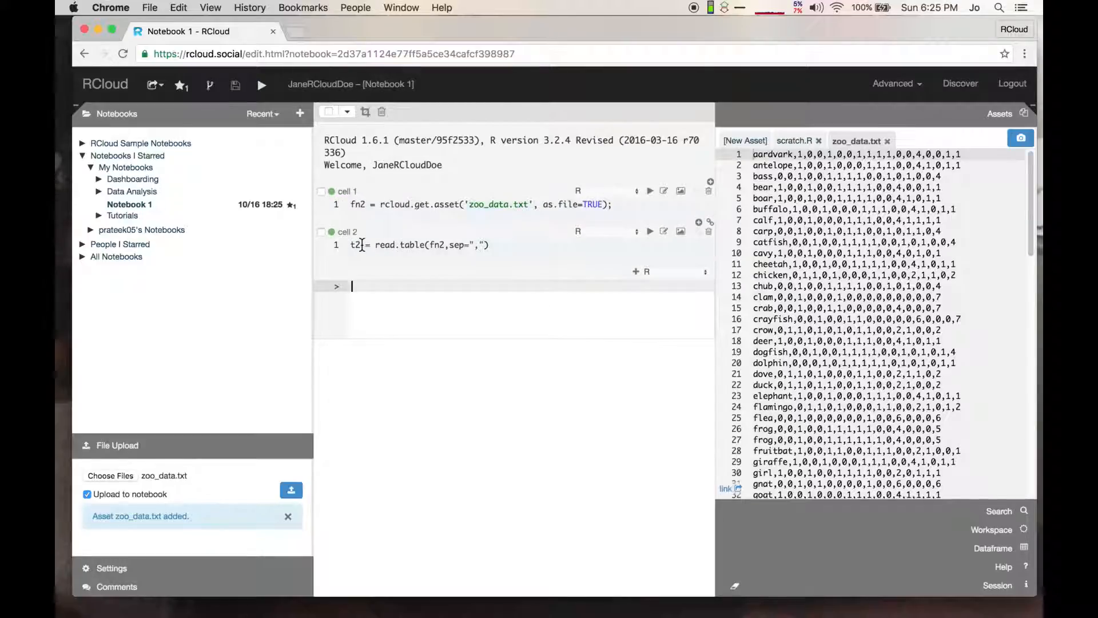
{"action": "type", "text": "head("}
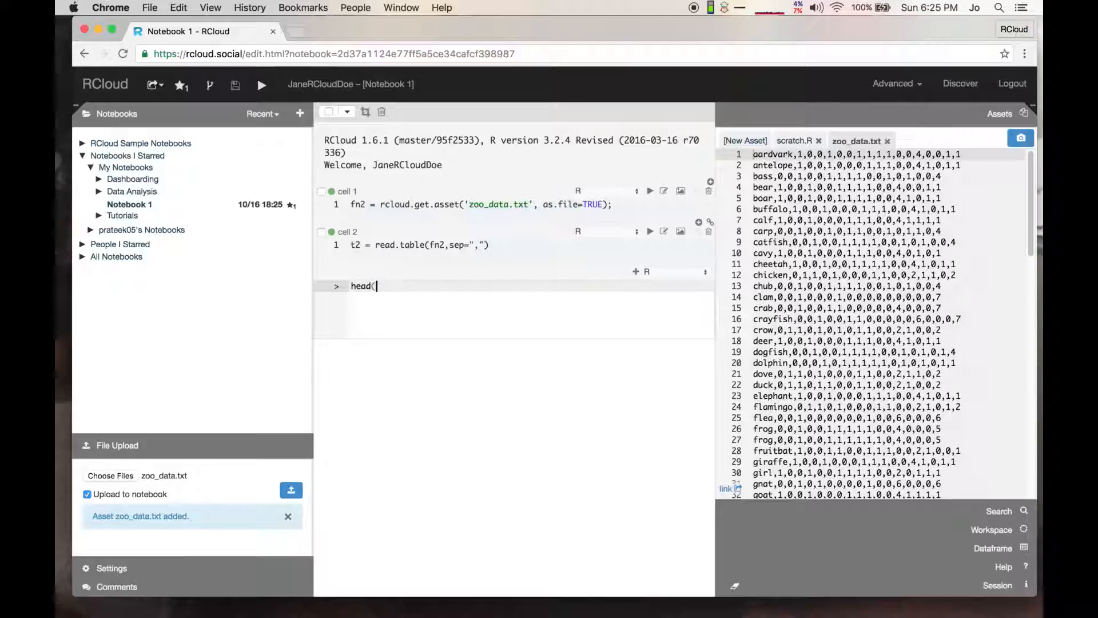
{"action": "type", "text": "t2"}
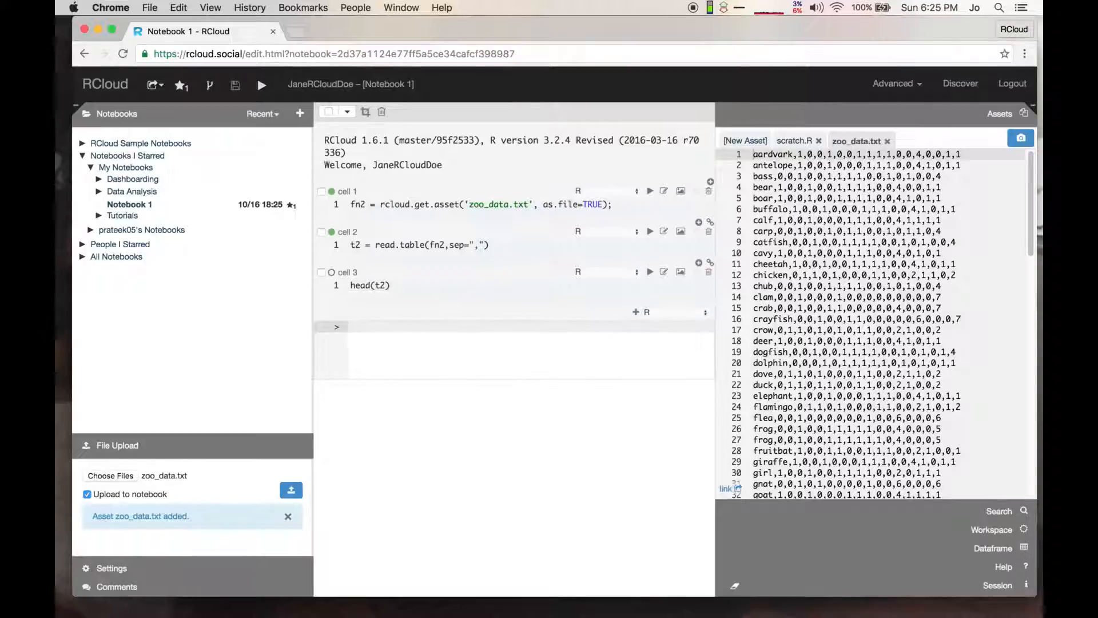
{"action": "left_click", "coordinate": [649, 271]}
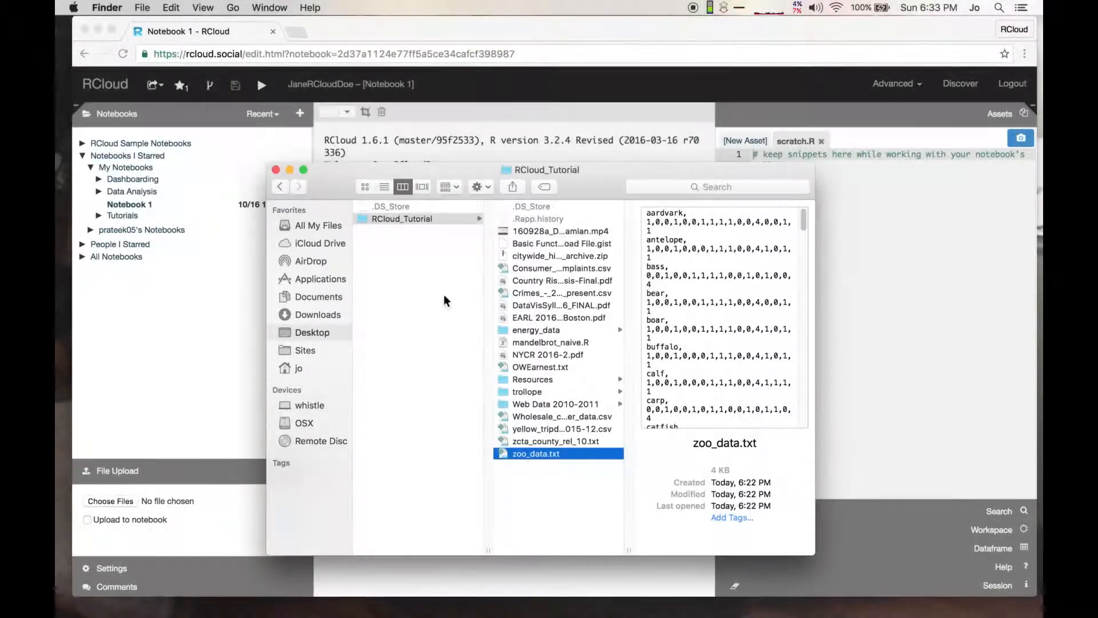
Step: Select Wholesale_customer_data.csv in Finder's RCloud_Tutorial folder for dragging into Assets
{"action": "left_click", "coordinate": [558, 416]}
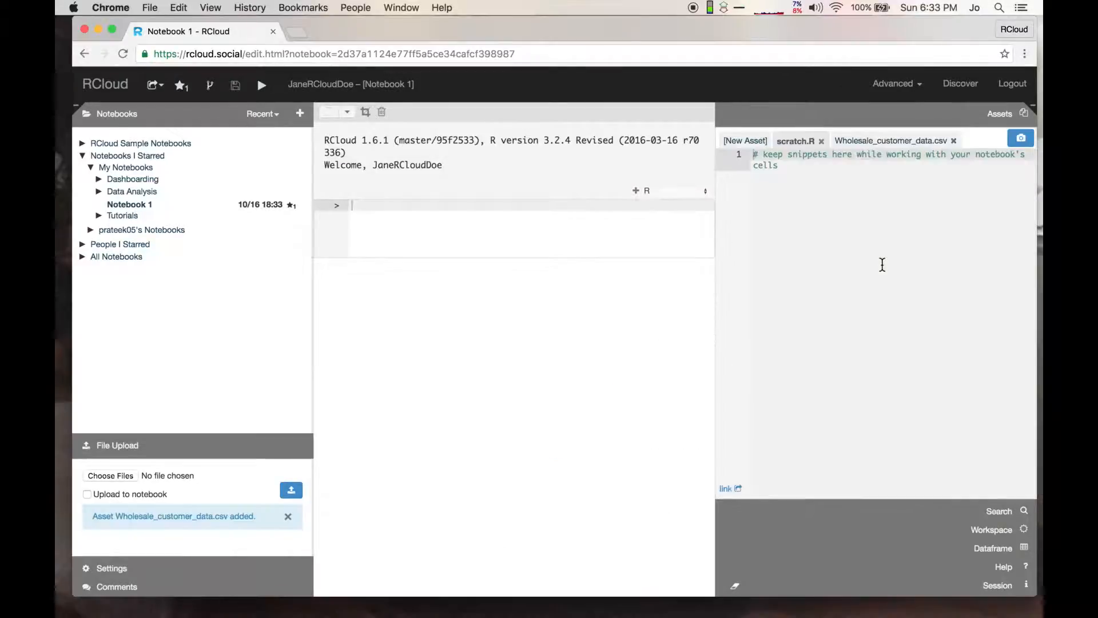
Step: Run the wholesale data loading cell, then run head(t3)
{"action": "left_click", "coordinate": [891, 140]}
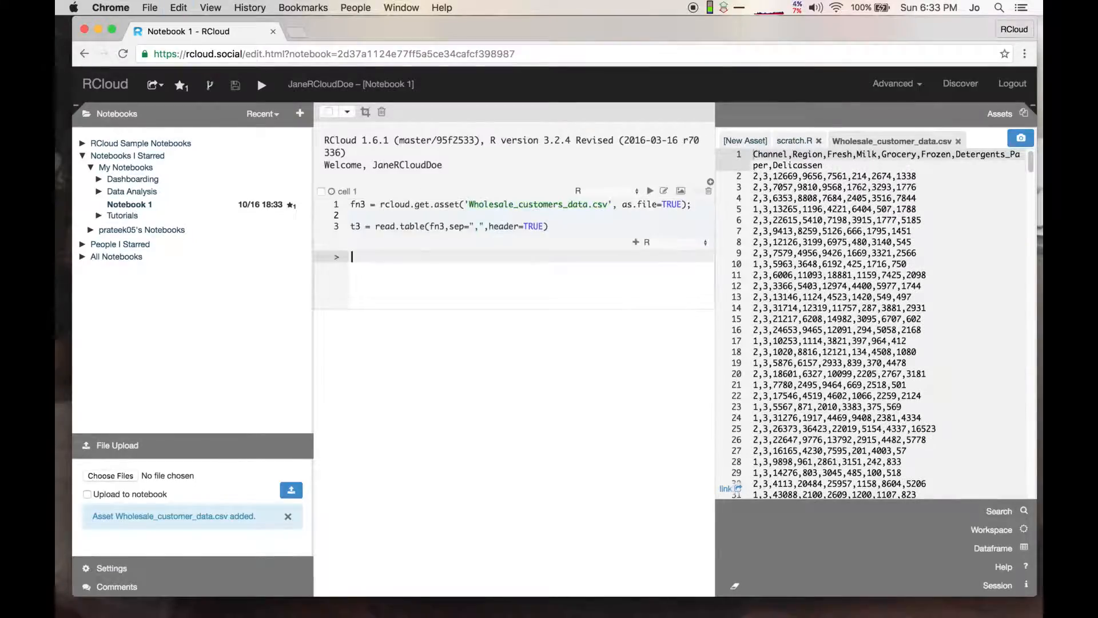
{"action": "left_click", "coordinate": [648, 191]}
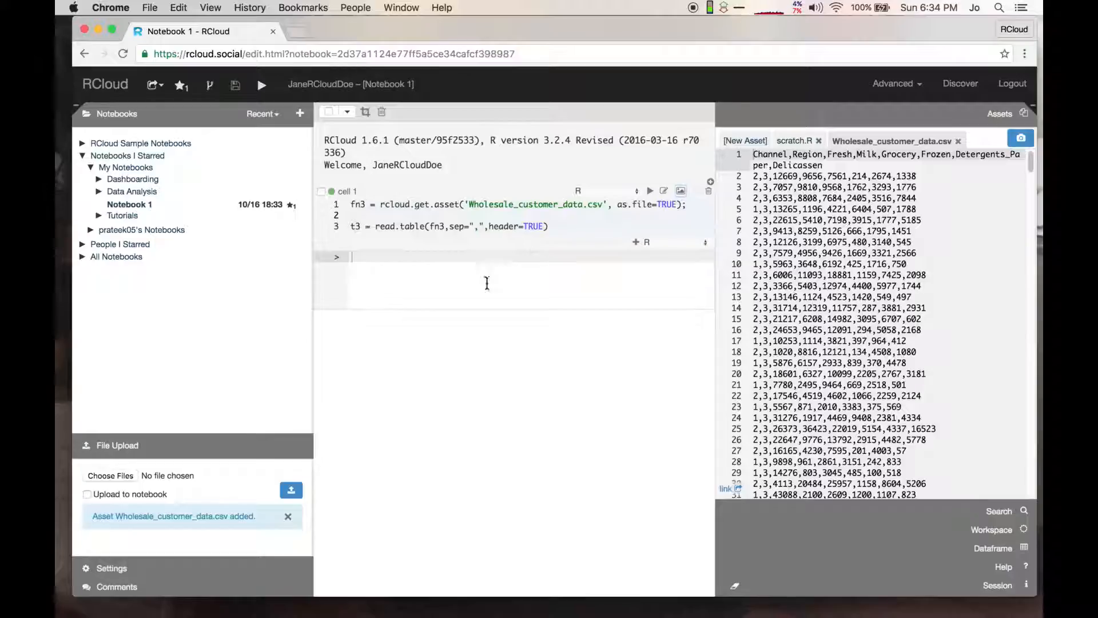
{"action": "type", "text": "head"}
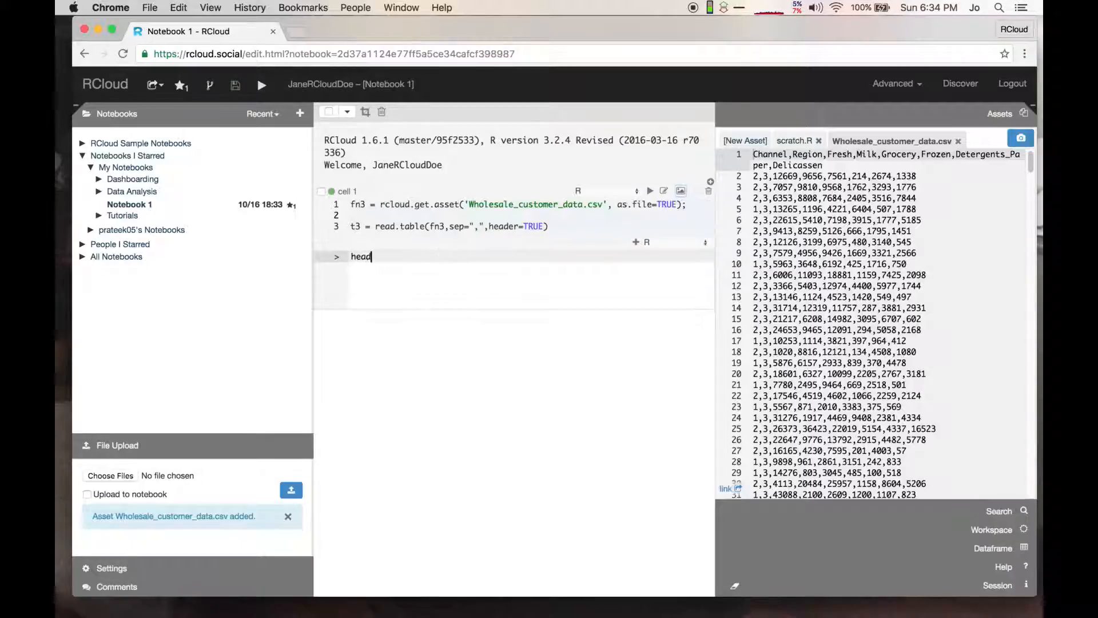
{"action": "type", "text": "(t3"}
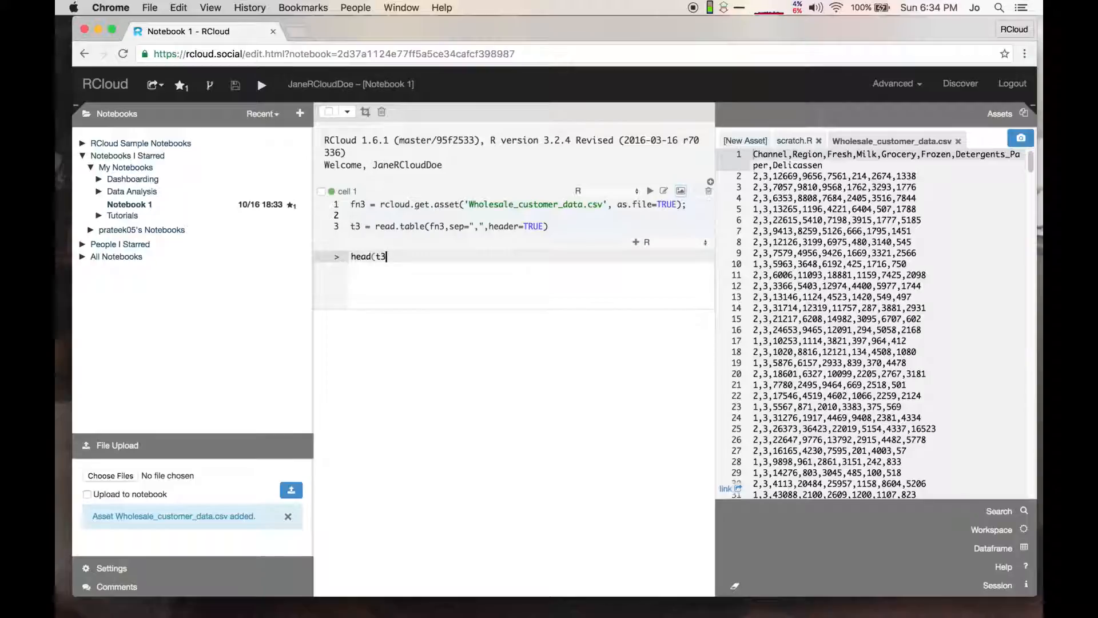
{"action": "left_click", "coordinate": [648, 191]}
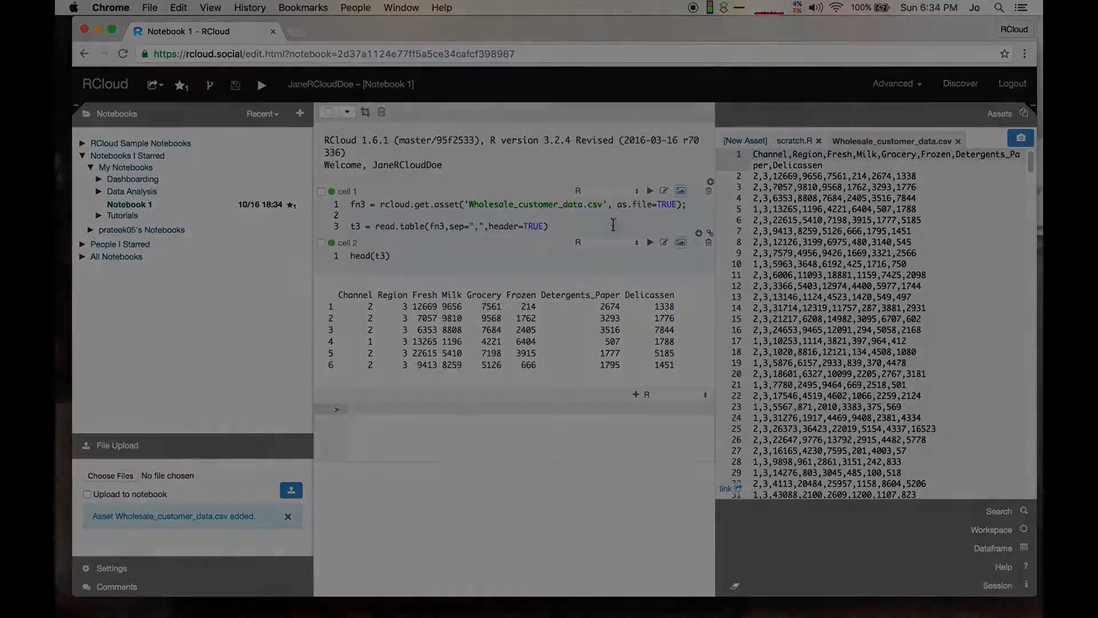
Step: Create a new notebook asset named Play_tennis.csv
{"action": "left_click", "coordinate": [744, 140]}
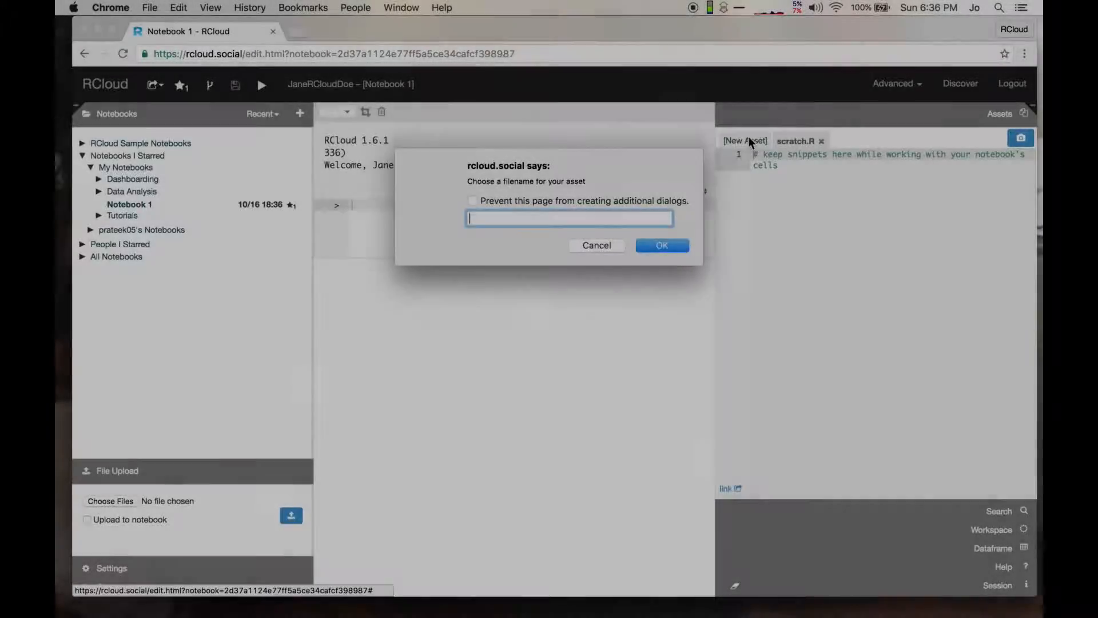
{"action": "type", "text": "Play"}
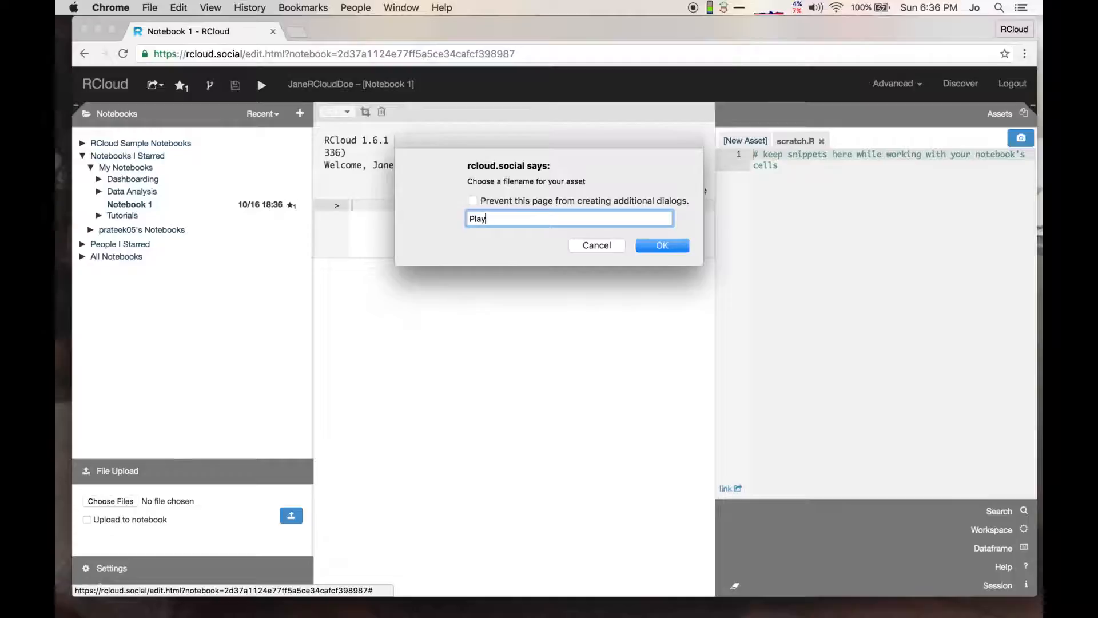
{"action": "type", "text": "_ten"}
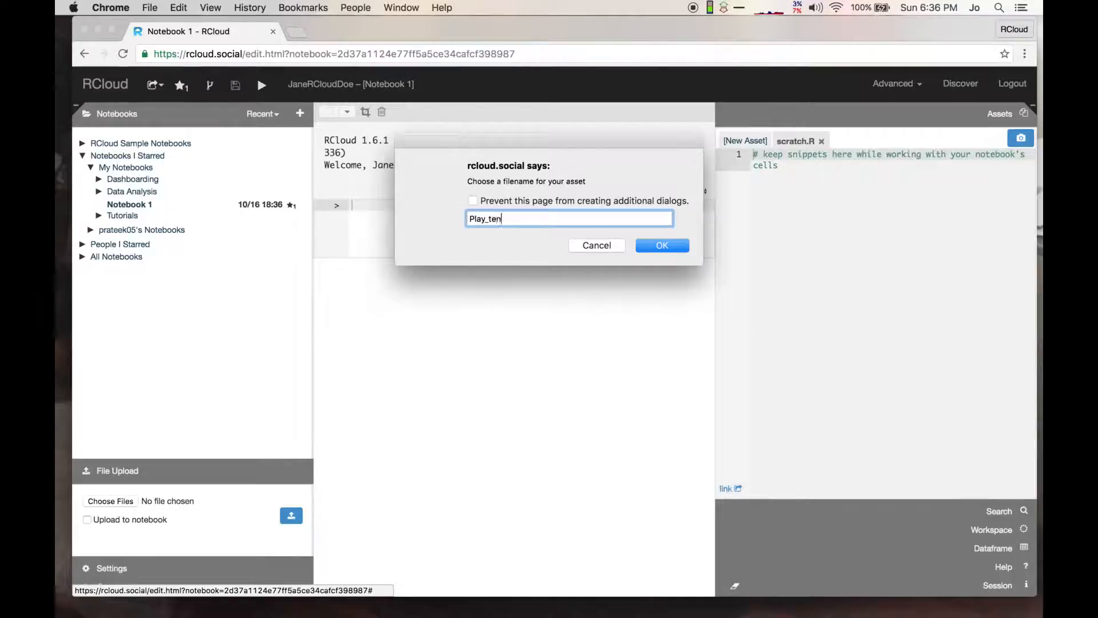
{"action": "type", "text": "nis."}
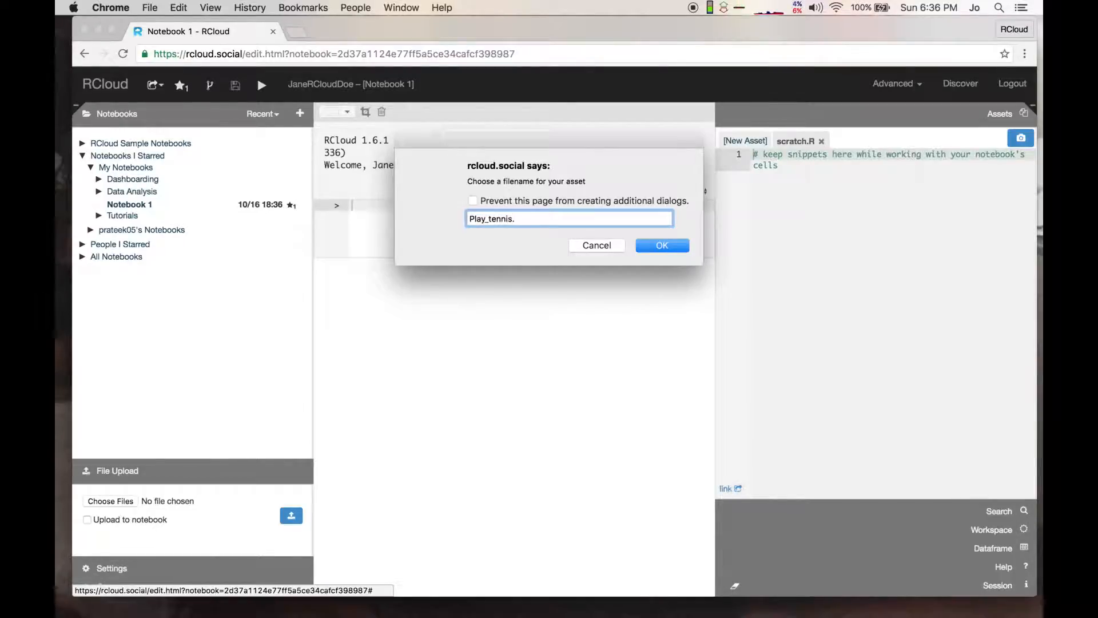
{"action": "type", "text": "csv"}
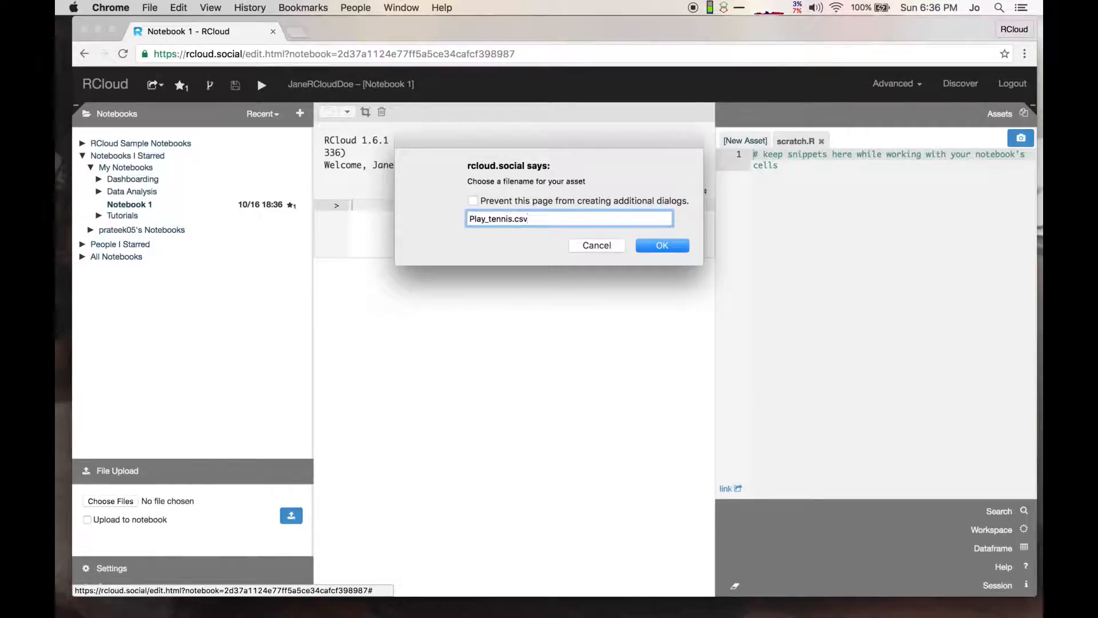
{"action": "left_click", "coordinate": [661, 245]}
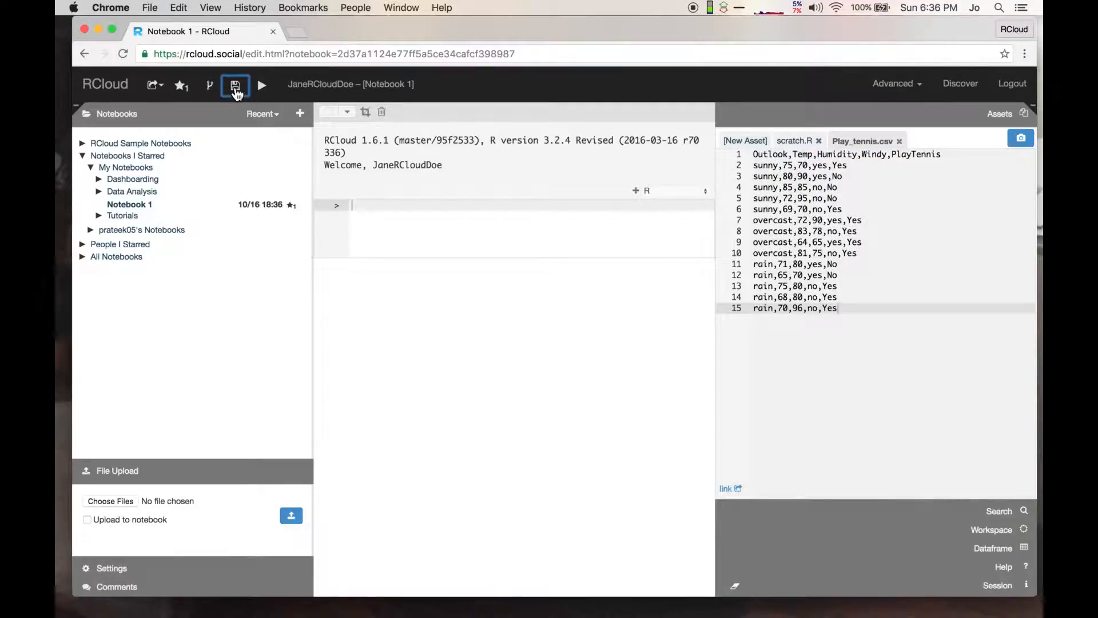
Step: Save the notebook and run code loading the Play_tennis.csv asset into t4 with summary(t4)
{"action": "left_click", "coordinate": [236, 84]}
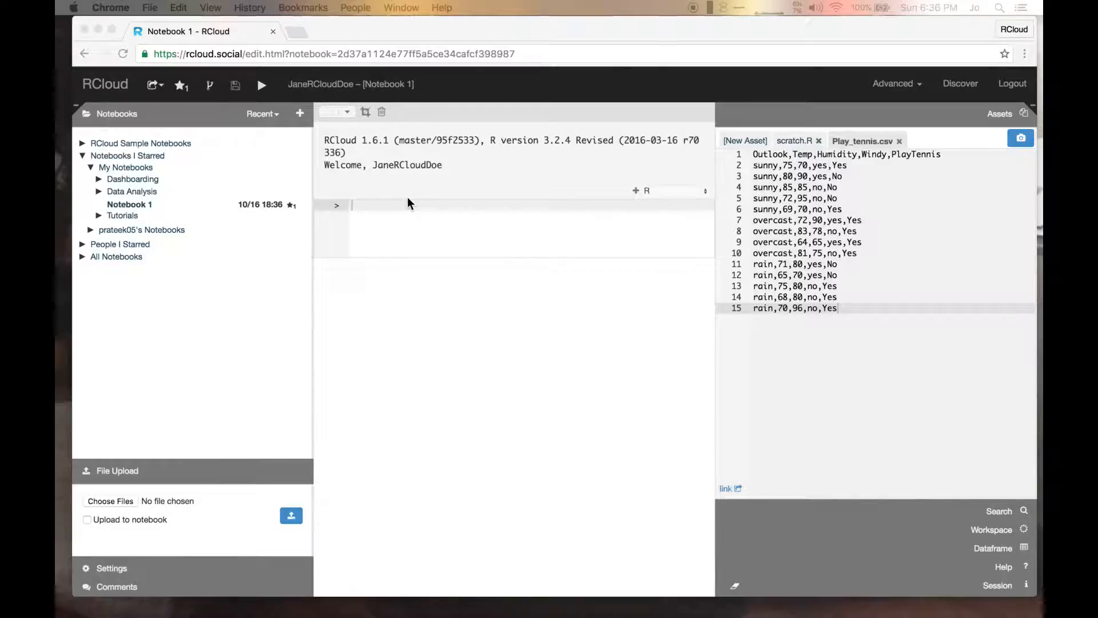
{"action": "left_click", "coordinate": [236, 84]}
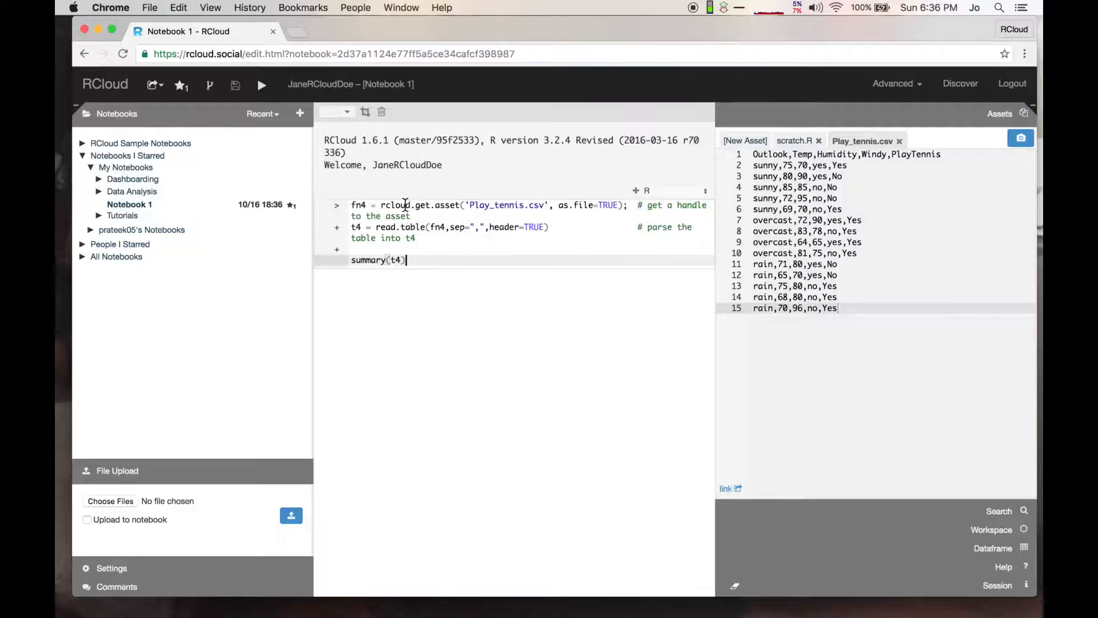
{"action": "left_click", "coordinate": [262, 84]}
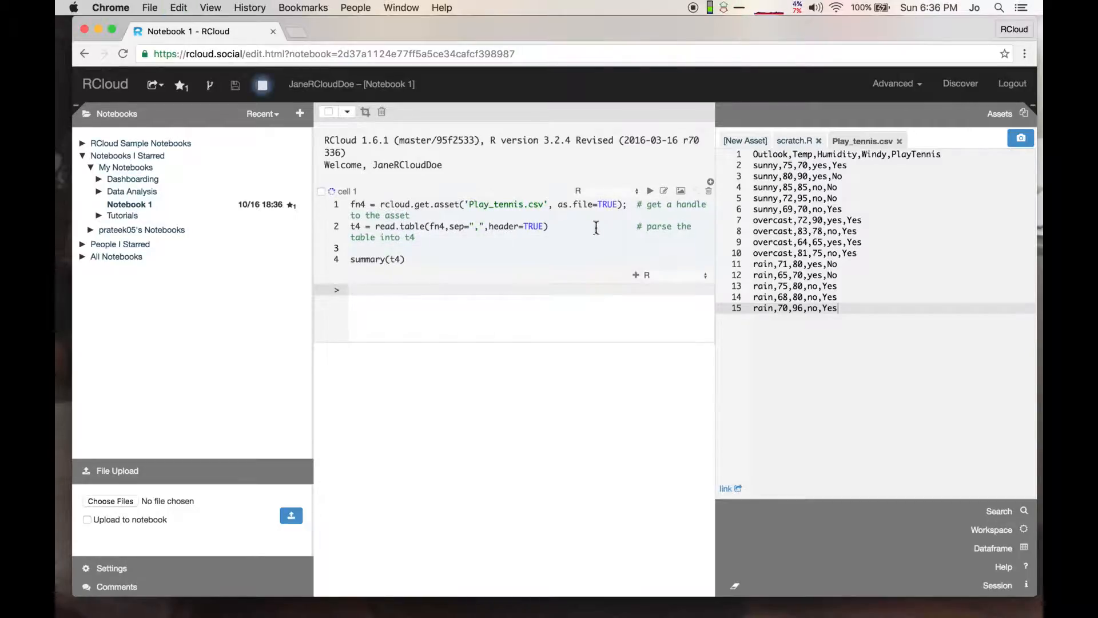
{"action": "left_click", "coordinate": [649, 190]}
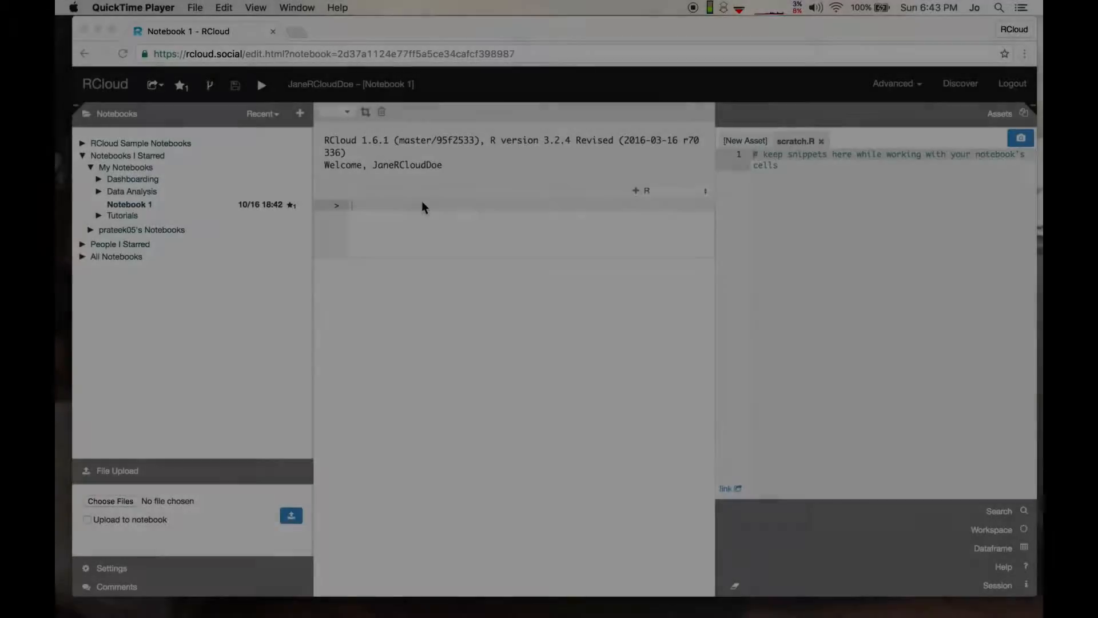
Step: Run list.files(rcloud.home()) to list the home directory files
{"action": "type", "text": "list.files(rcloud.home())"}
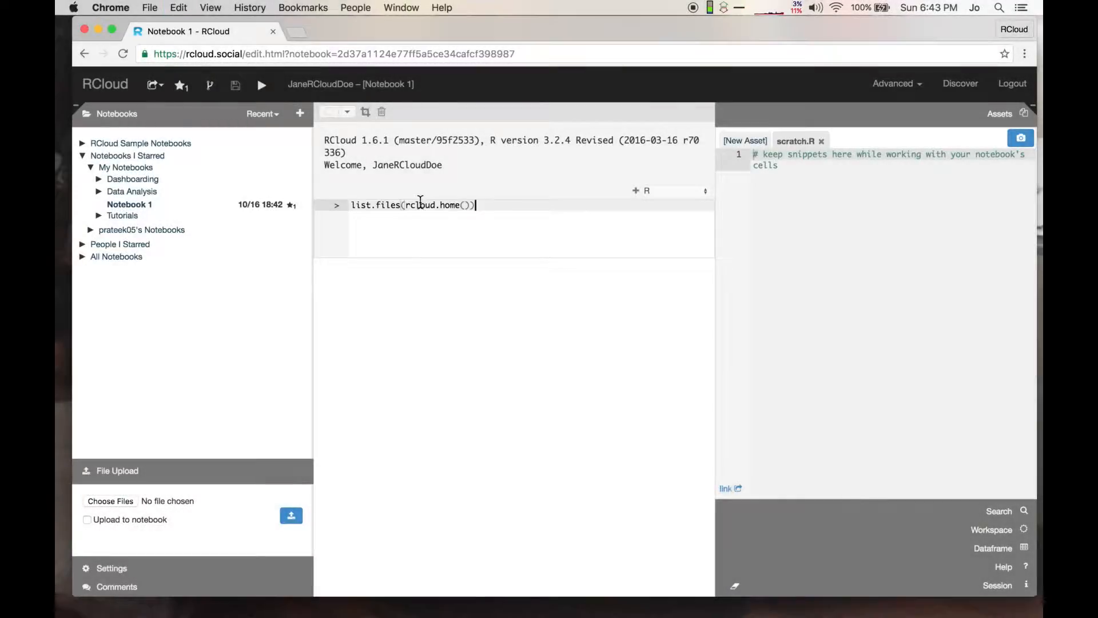
{"action": "left_click", "coordinate": [261, 84]}
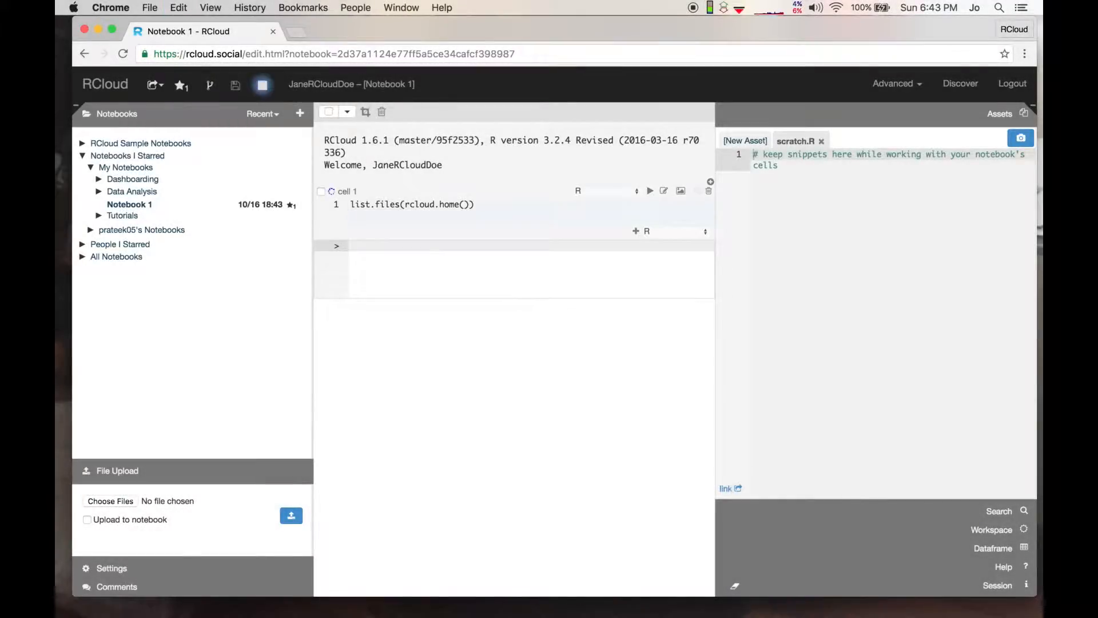
{"action": "left_click", "coordinate": [649, 190]}
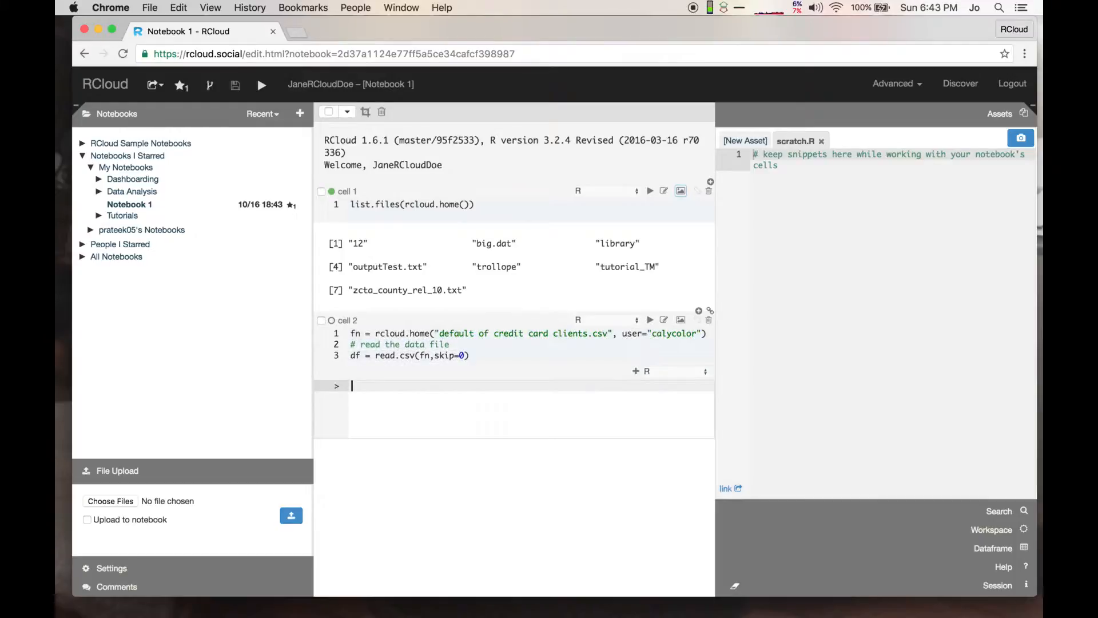
Step: Run the credit card read.csv cell, then run head(df) to preview its rows
{"action": "left_click", "coordinate": [261, 84]}
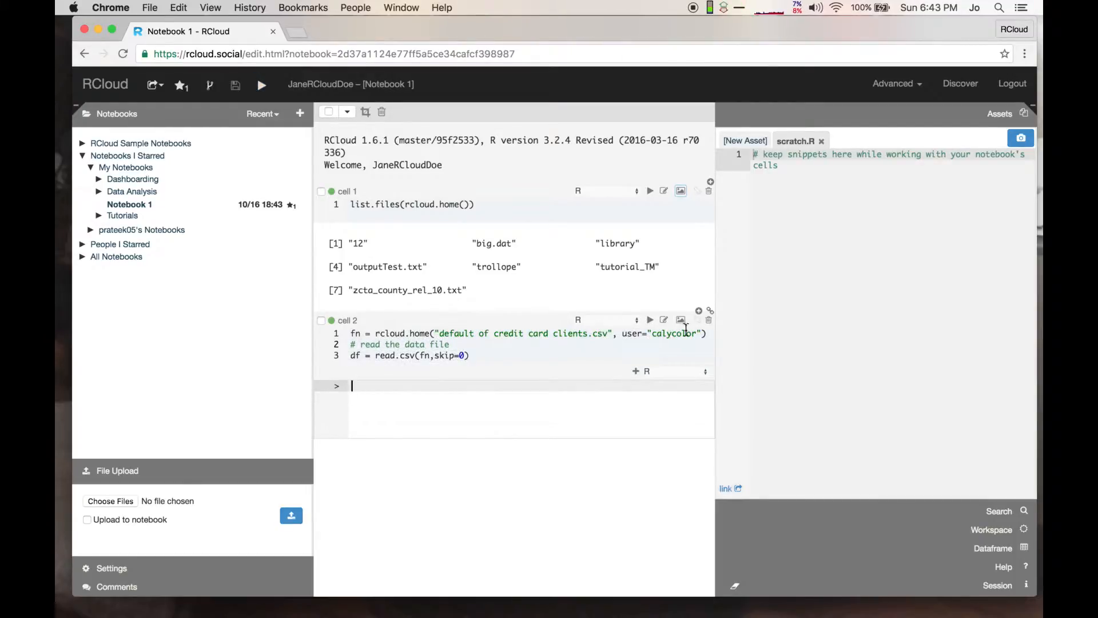
{"action": "mouse_move", "coordinate": [457, 384]}
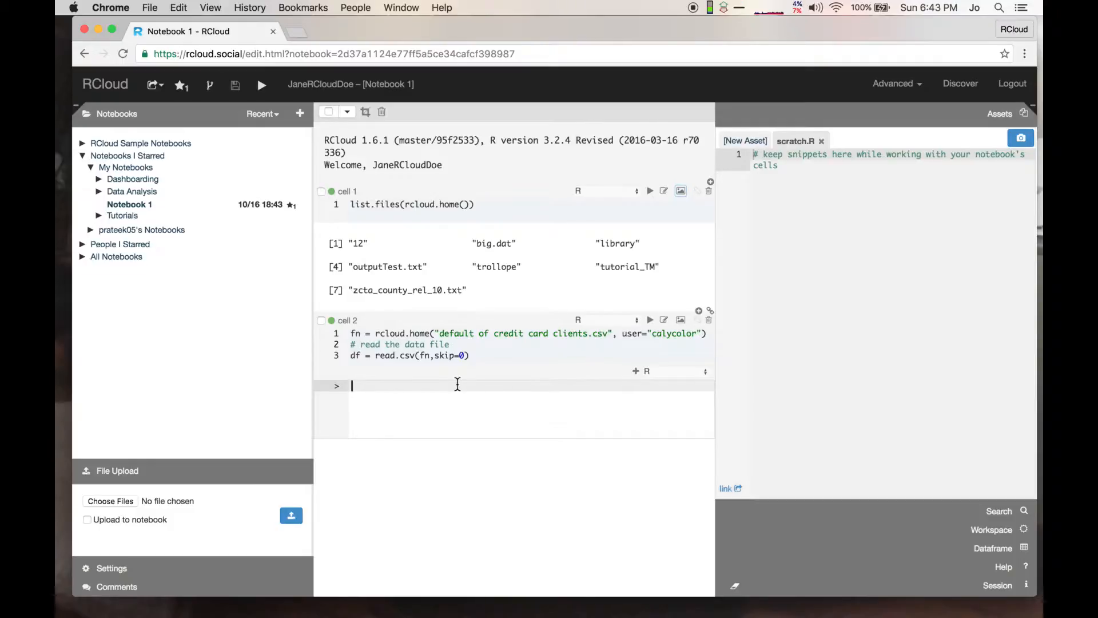
{"action": "type", "text": "head(df"}
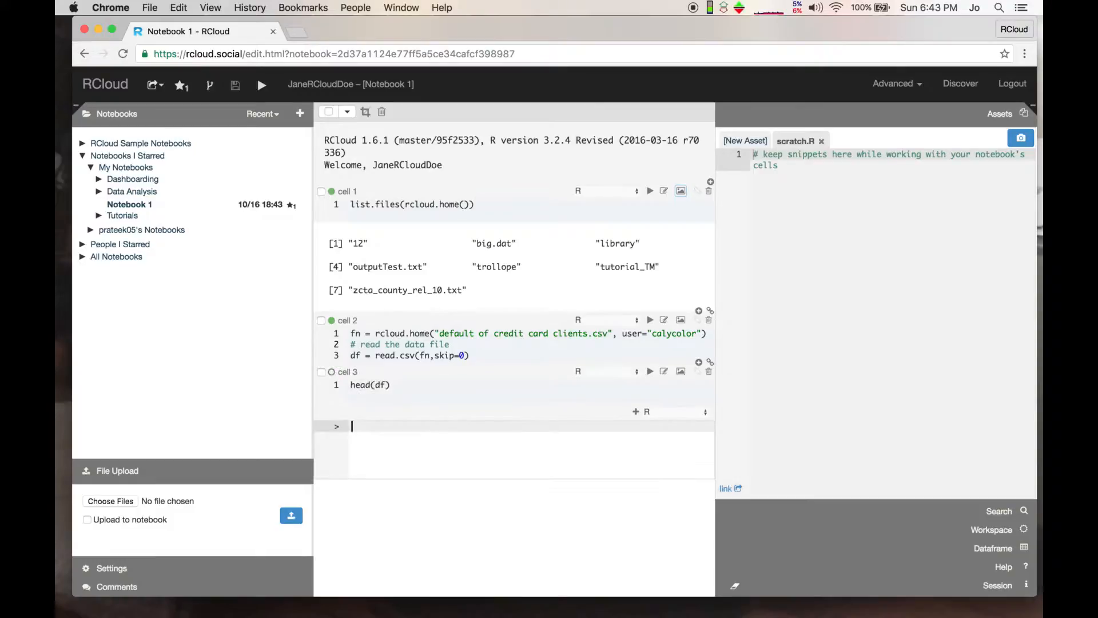
{"action": "left_click", "coordinate": [262, 84]}
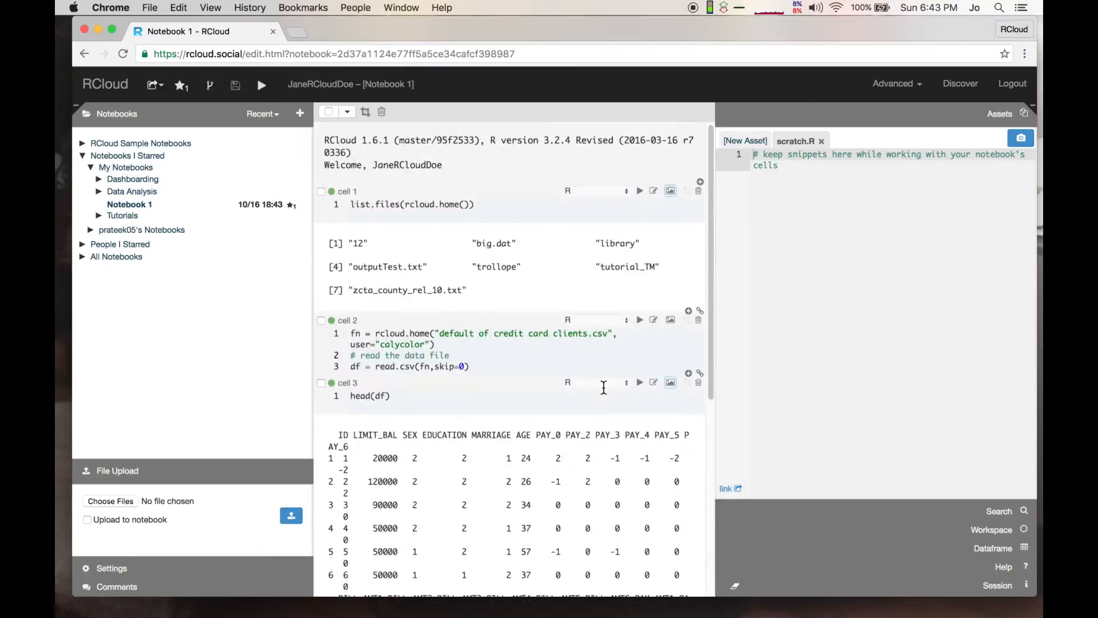
{"action": "mouse_move", "coordinate": [526, 200]}
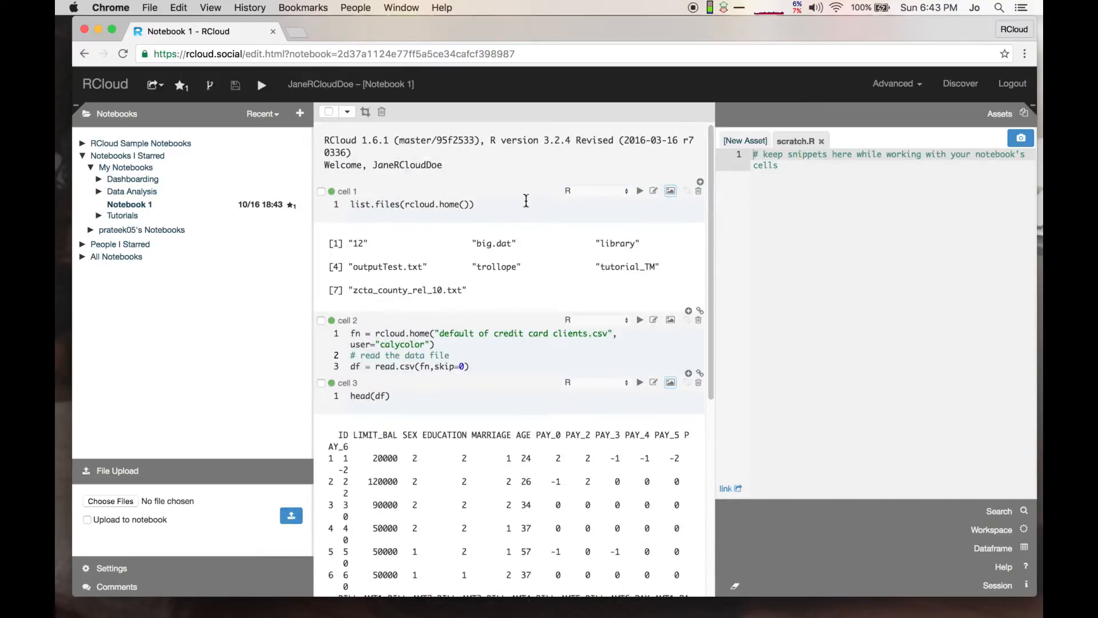